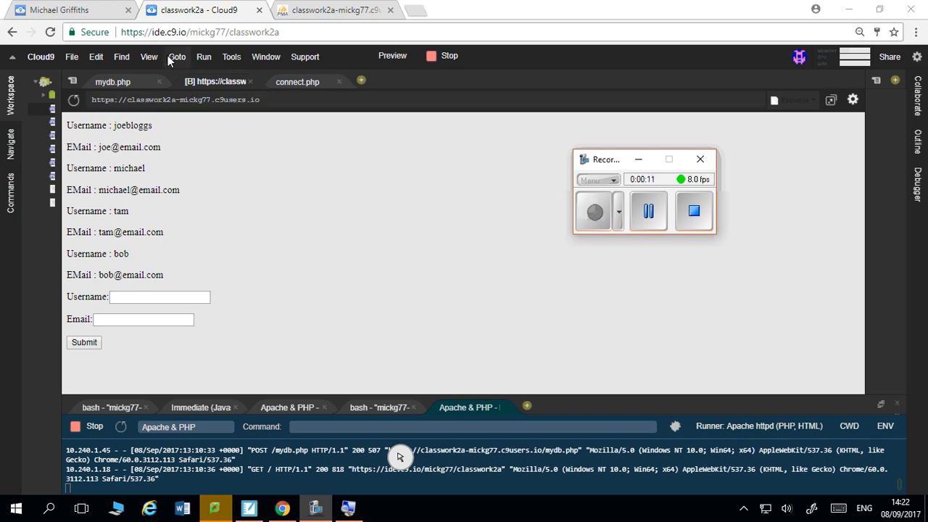
Step: Show the mydb.php code and scroll to its HTML head with the My Database title
left_click(113, 81)
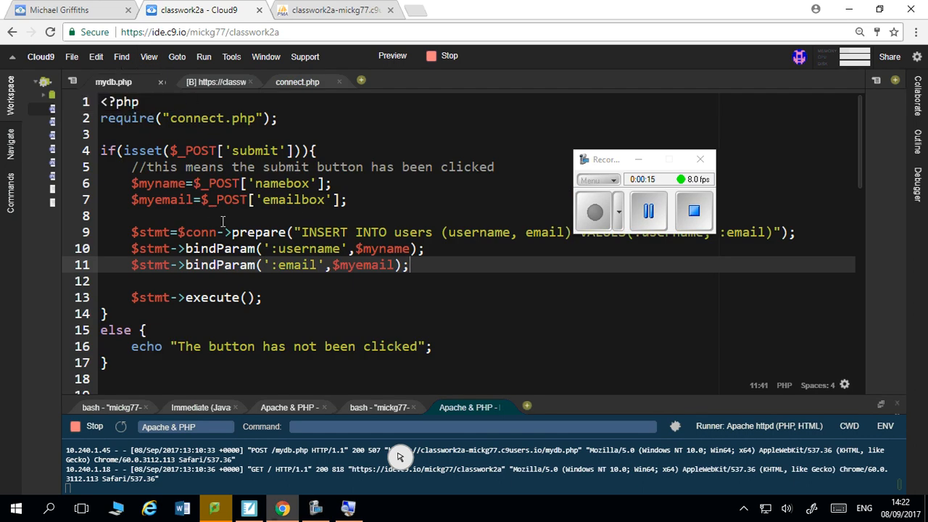
scroll("down", 3)
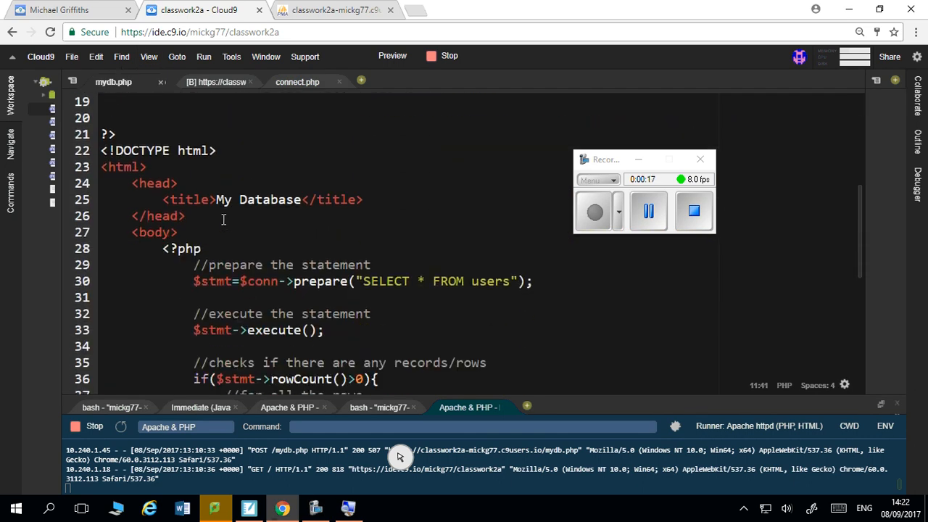
scroll("up", 3)
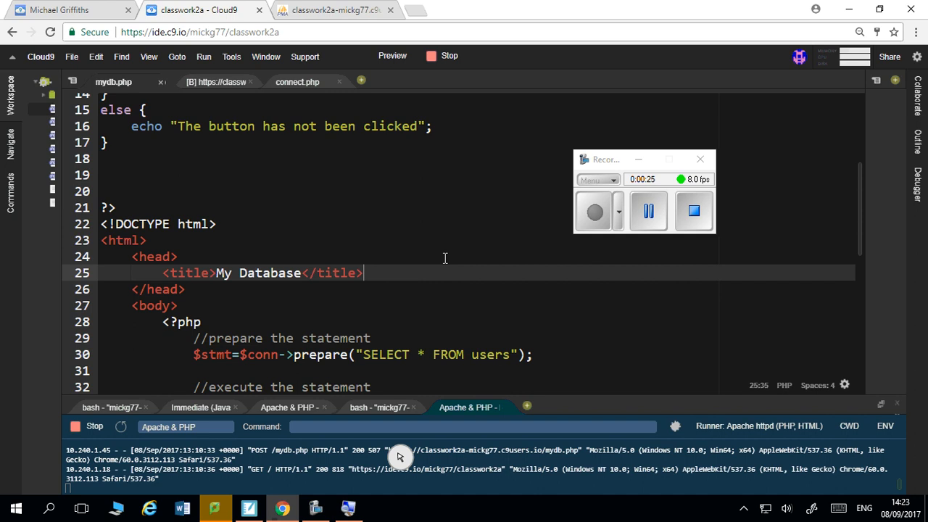
Step: Add an empty <style type="text/css"></style> block below the My Database title
type("<")
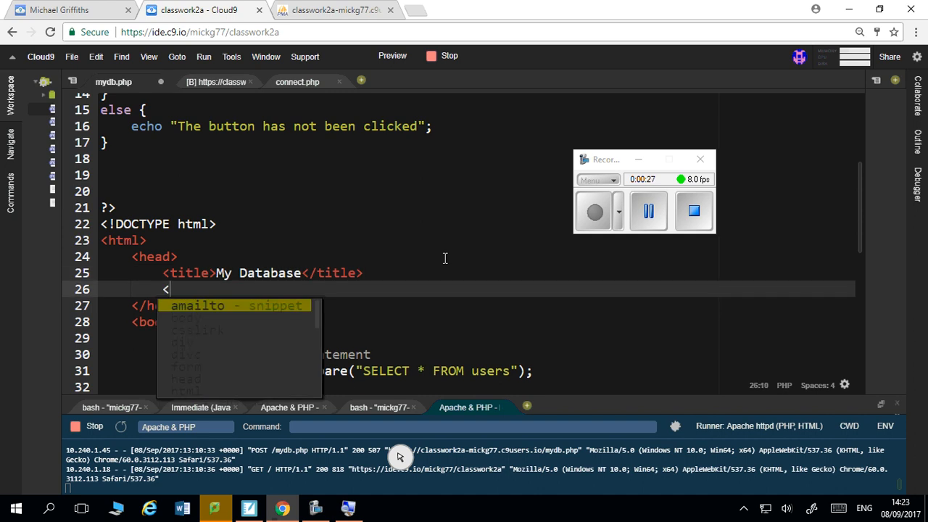
type("style")
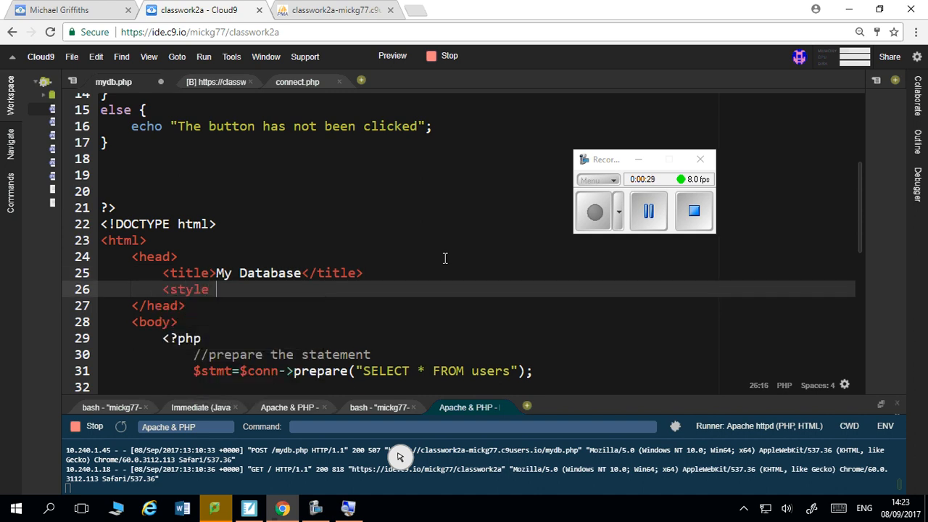
type("type=\"text/css")
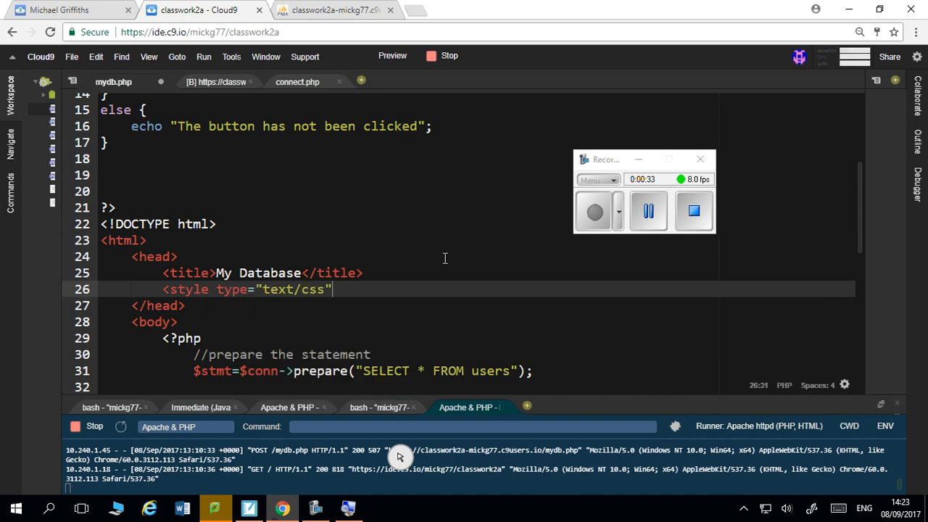
type("></style>")
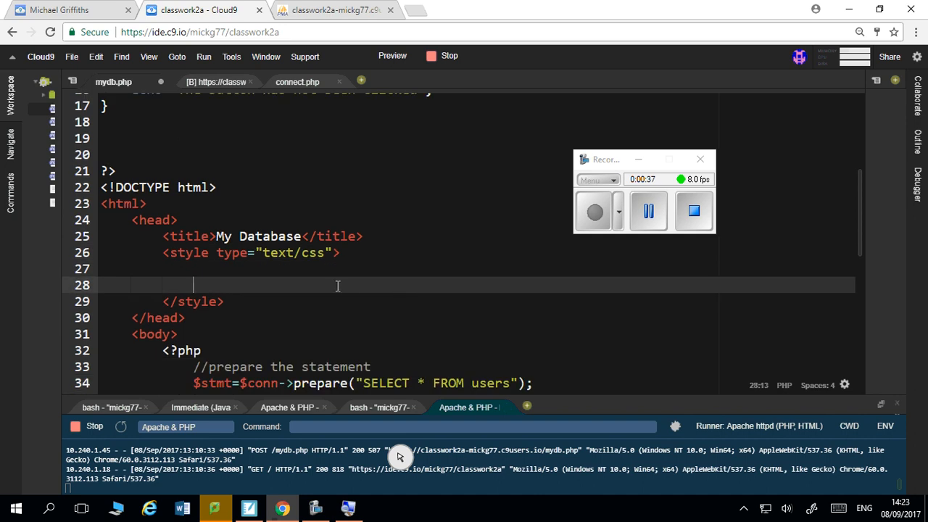
scroll("up", 3)
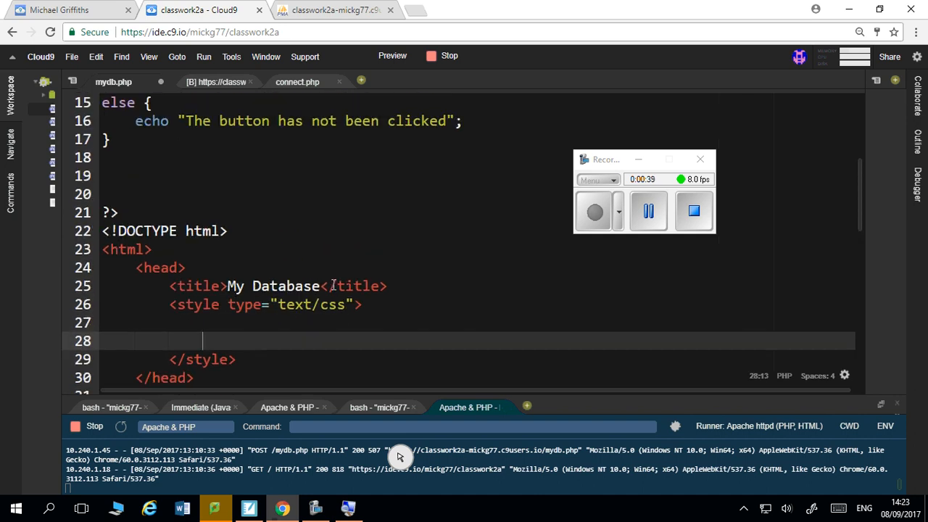
scroll("down", 3)
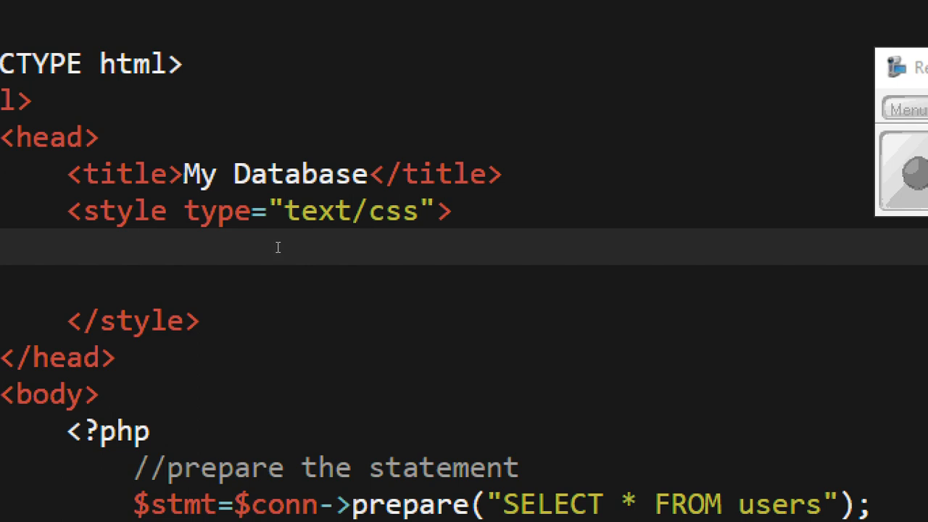
Step: Start a .myform rule with width 50% and margin 0 auto
type(".")
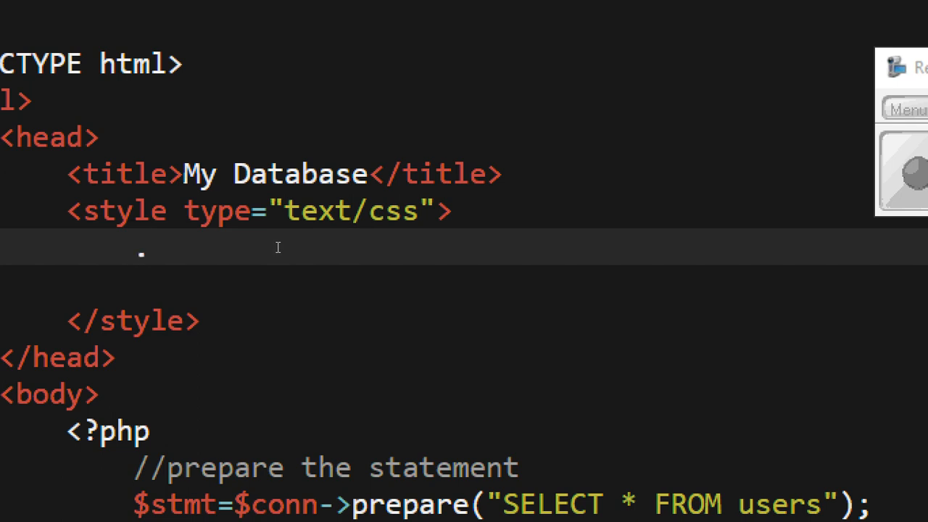
type("my")
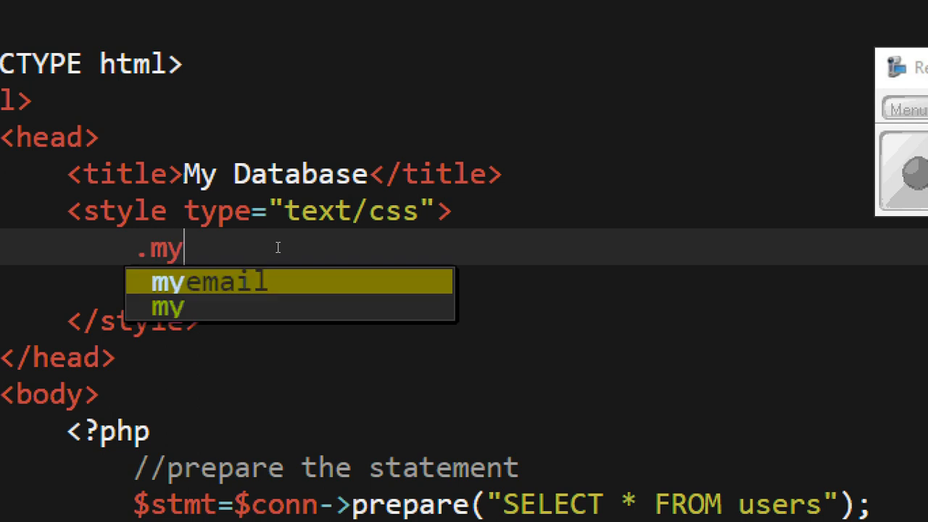
type("form {")
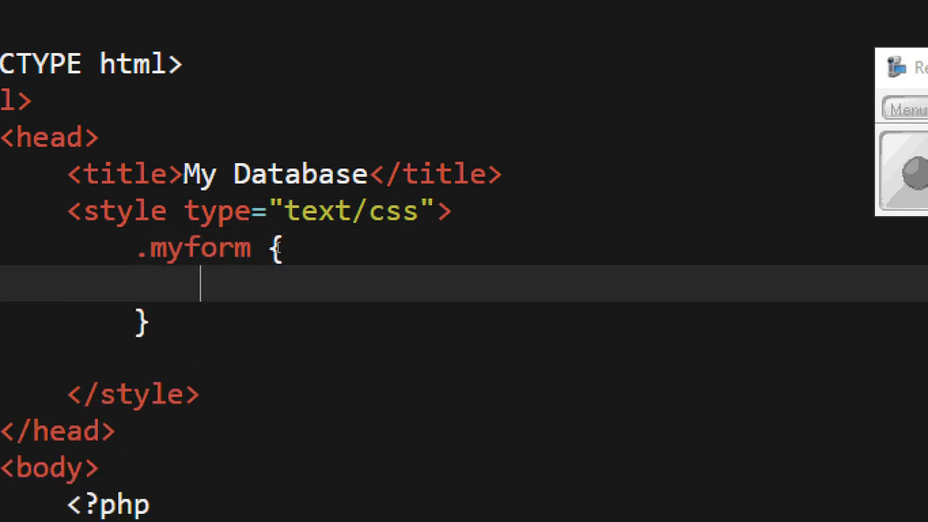
type("width:;")
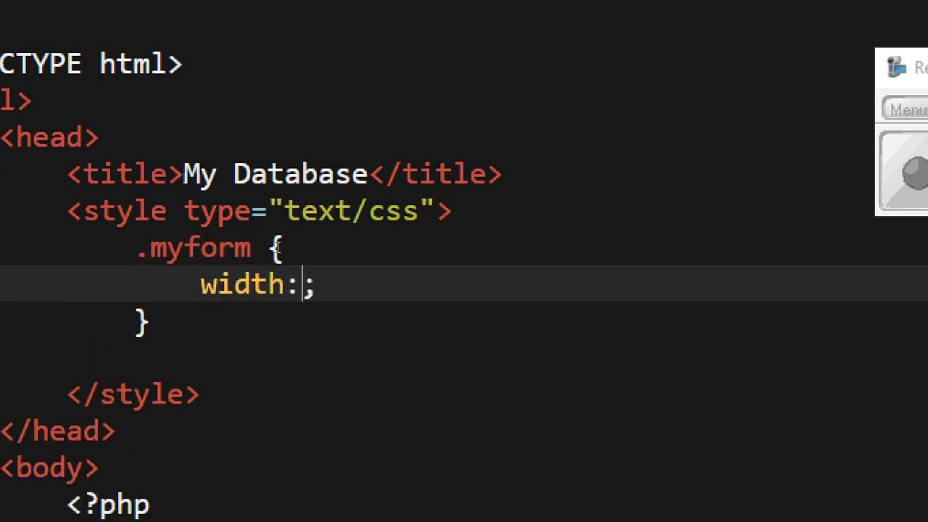
type("50")
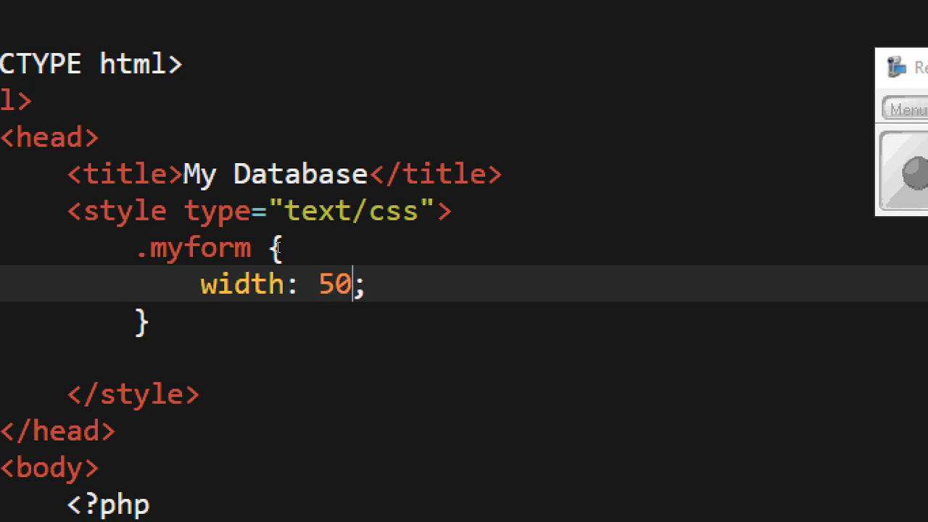
type("%")
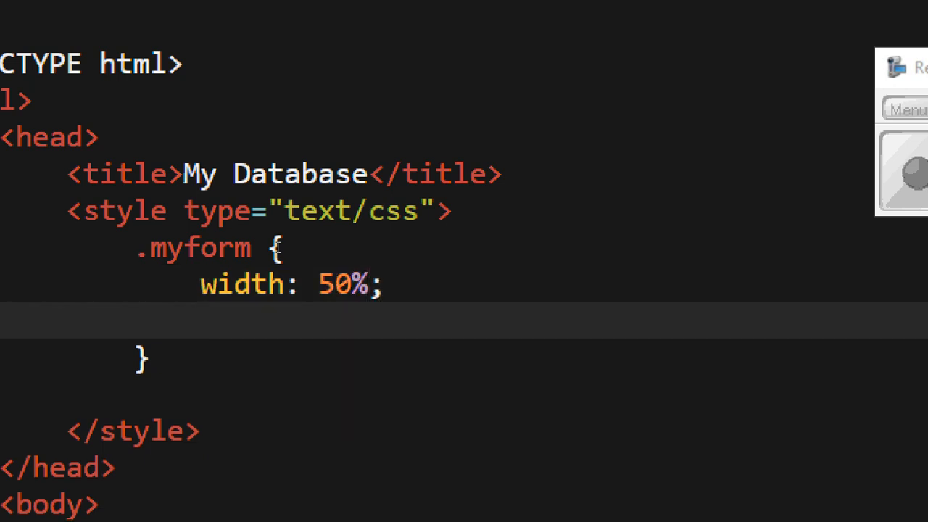
type("mar")
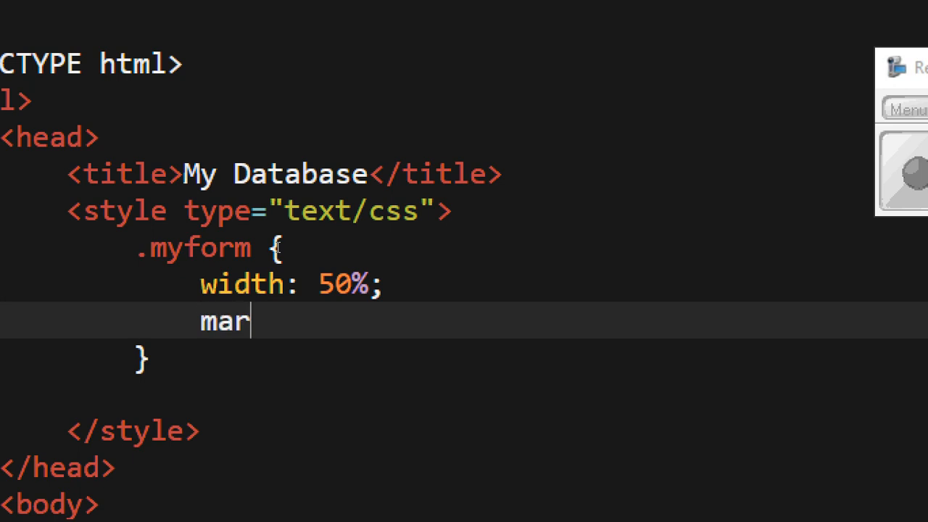
type("gin: 9;")
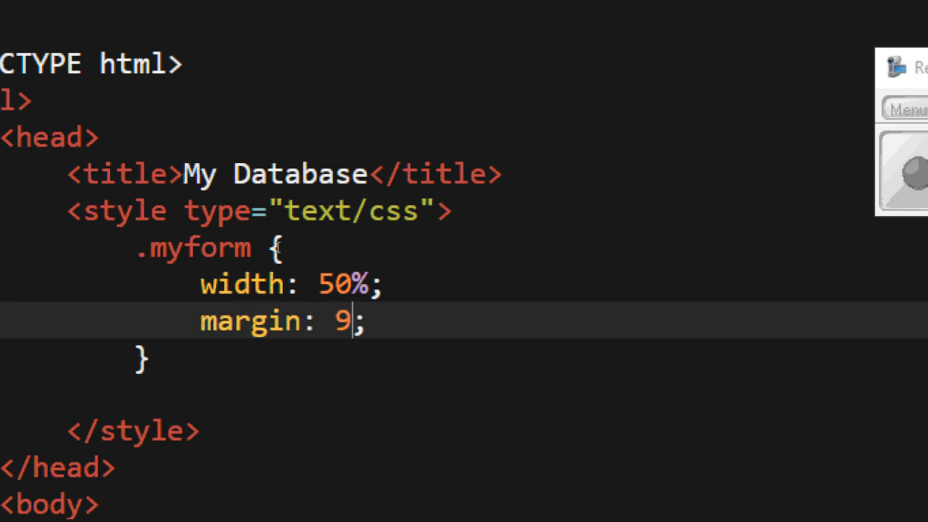
key("Backspace")
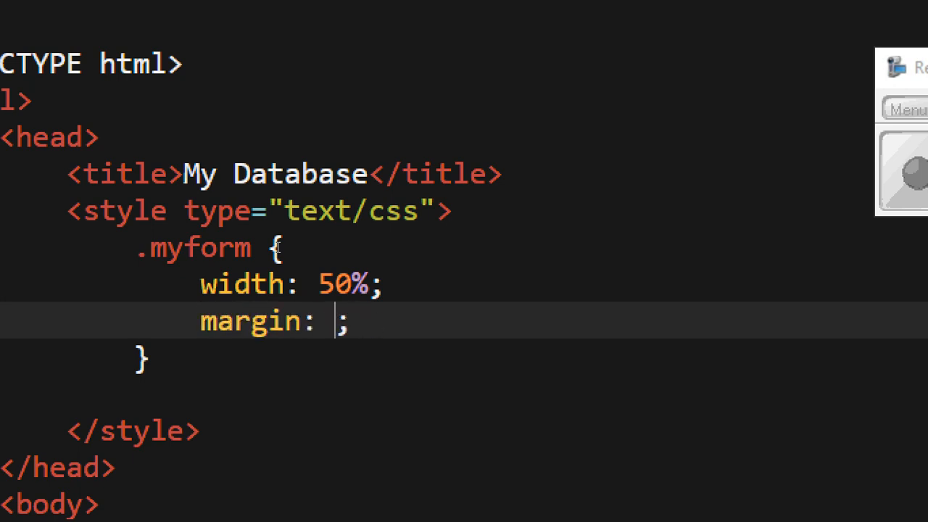
type("0 auto")
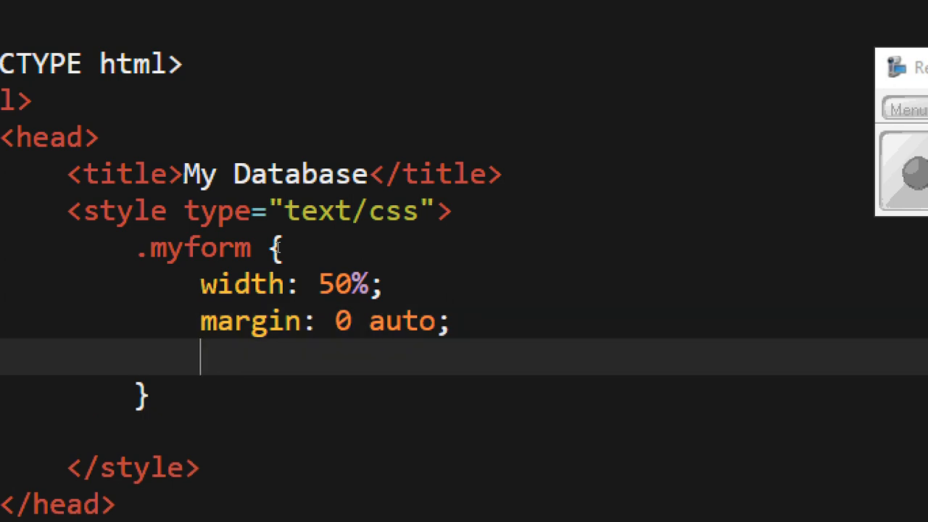
Step: Give .myform a 3px solid #ffc19 border and 10px padding
type("border:;")
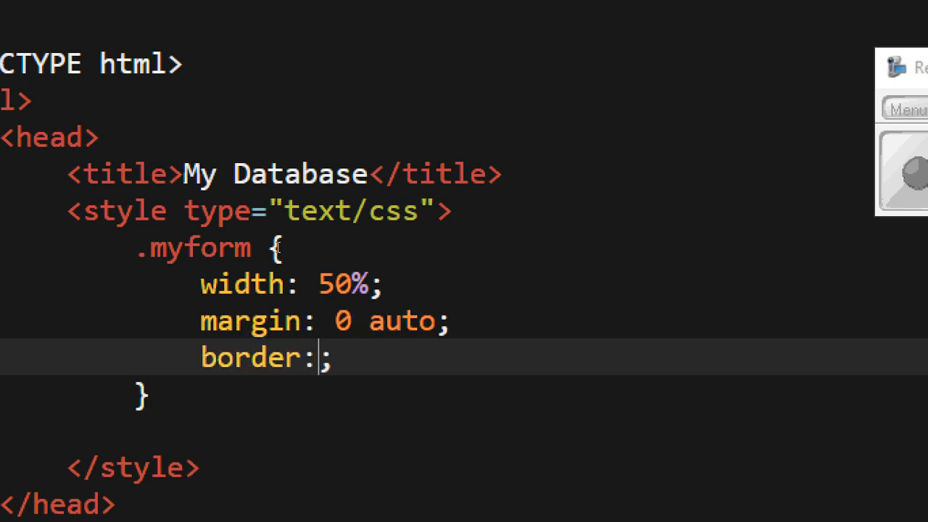
type("3px")
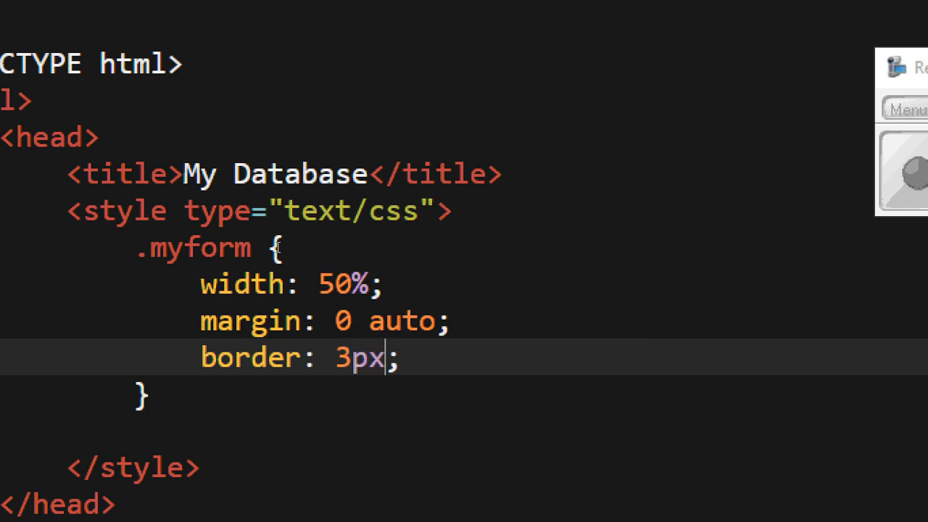
type("soli")
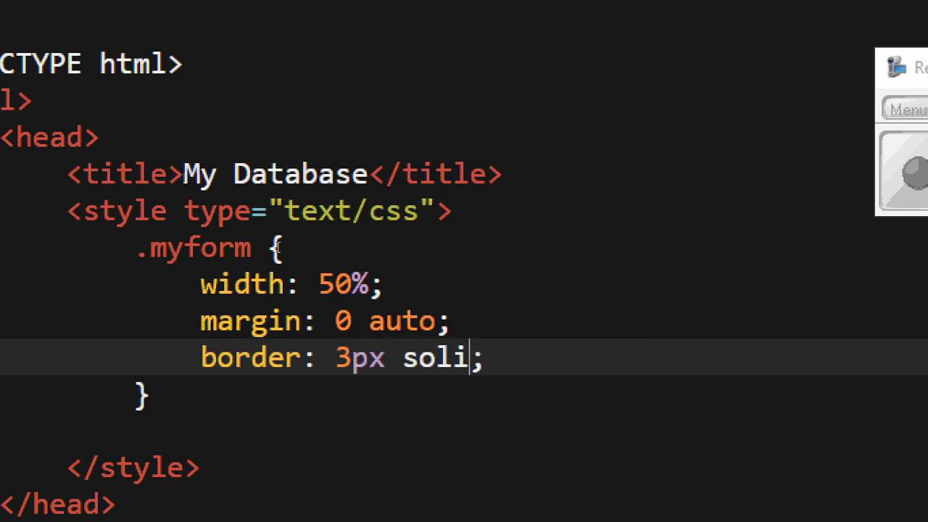
type("d")
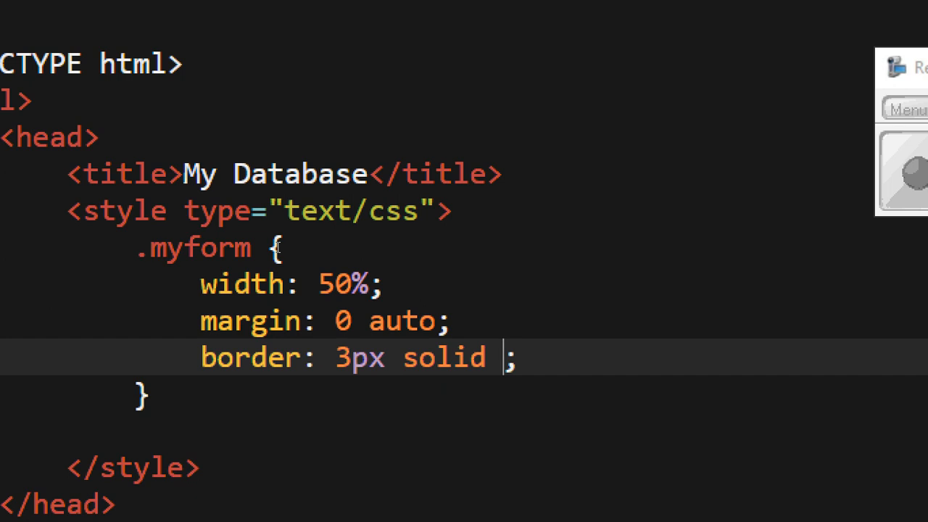
type("#ff")
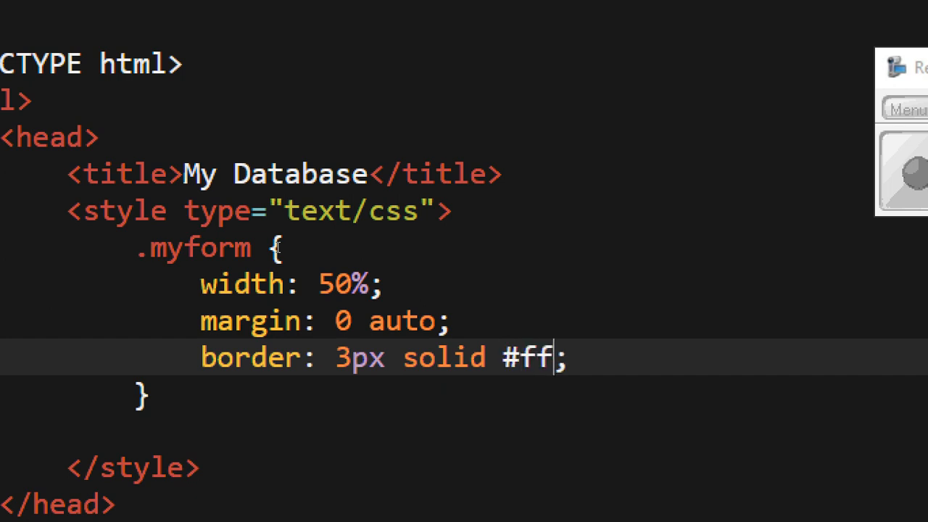
type("c")
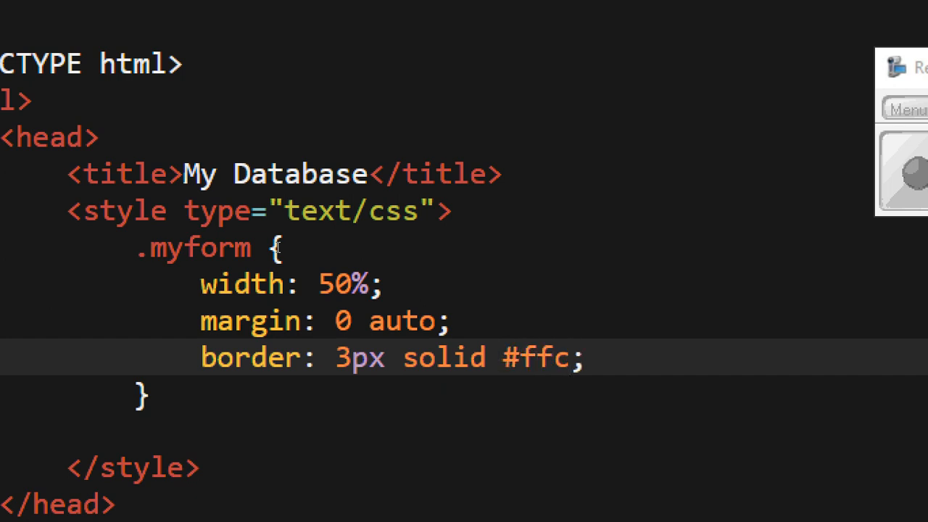
type("19")
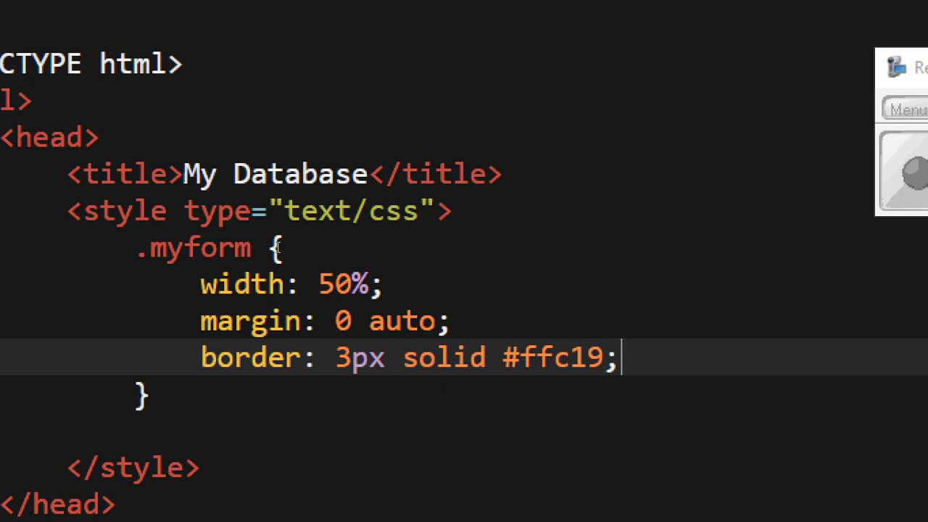
type("padding:;")
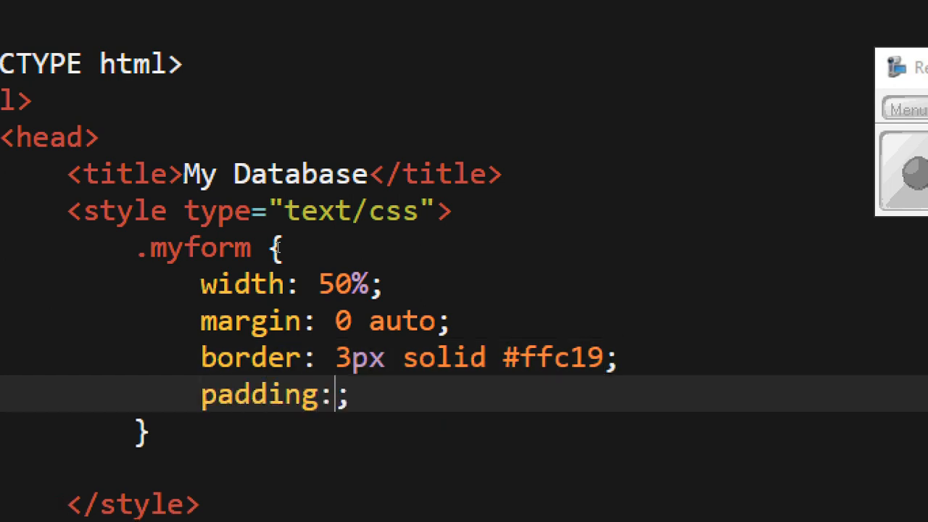
type("10px")
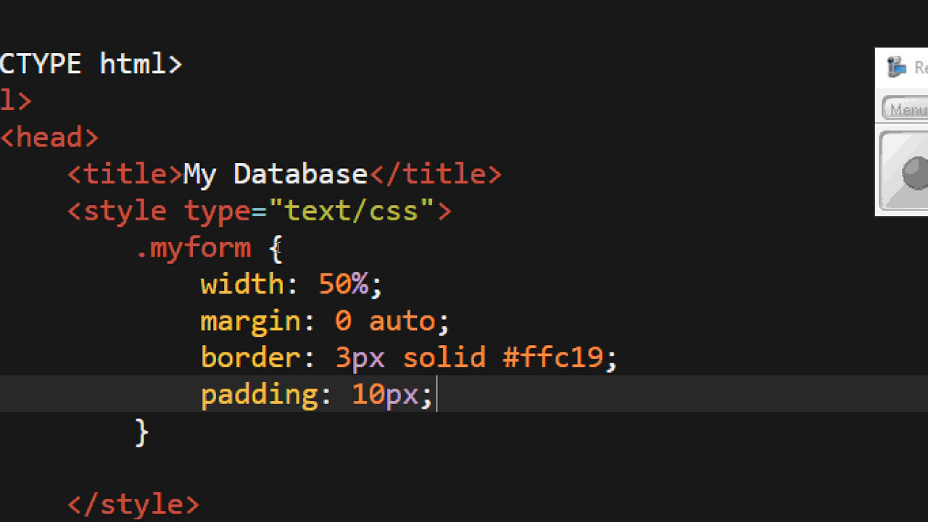
mouse_move(297, 307)
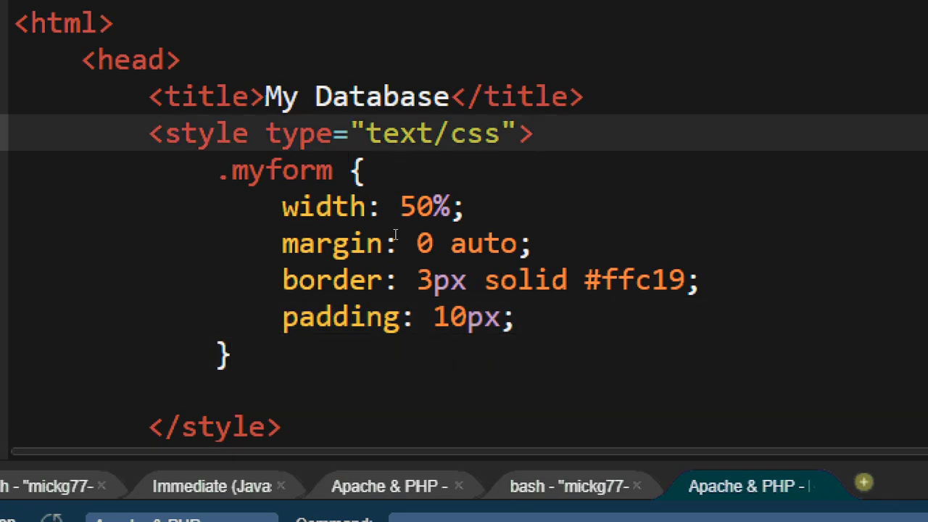
Step: Add a body rule with background-color #1485cc below .myform and save mydb.php
left_click(224, 354)
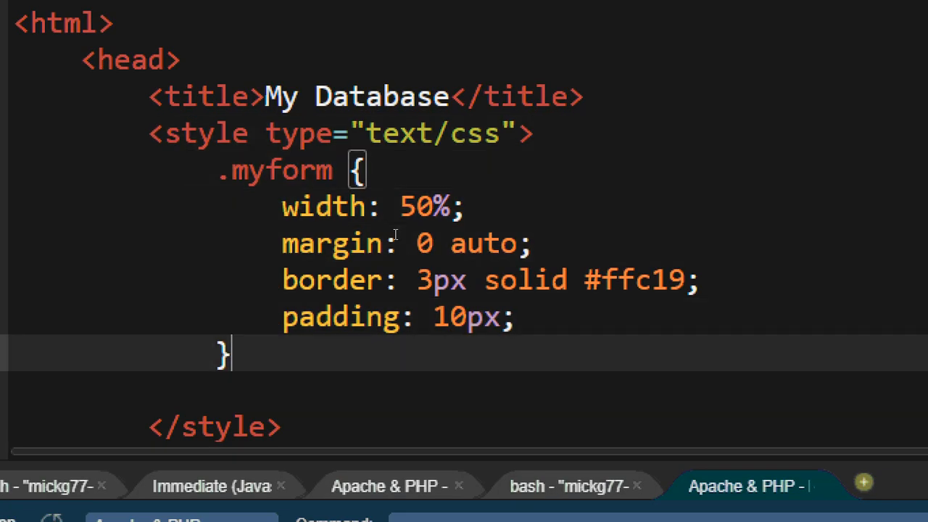
type("bodyt")
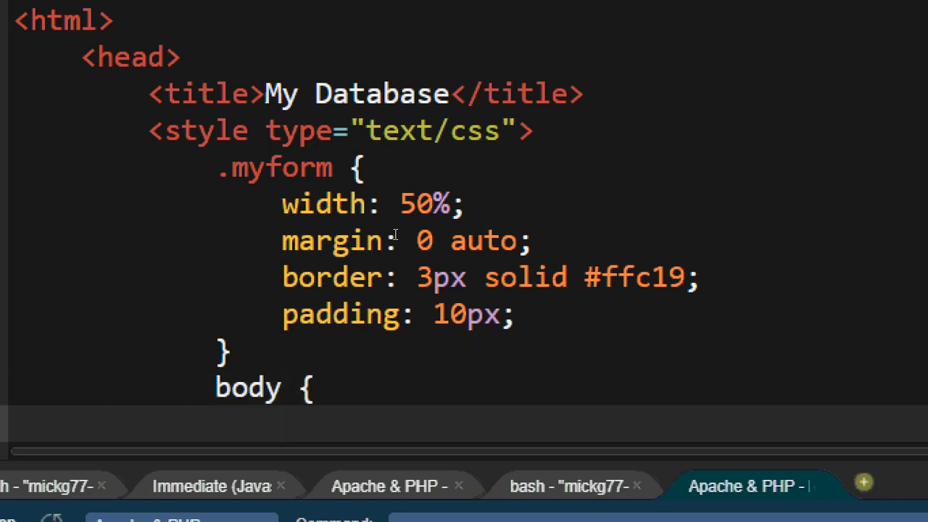
type("backgro")
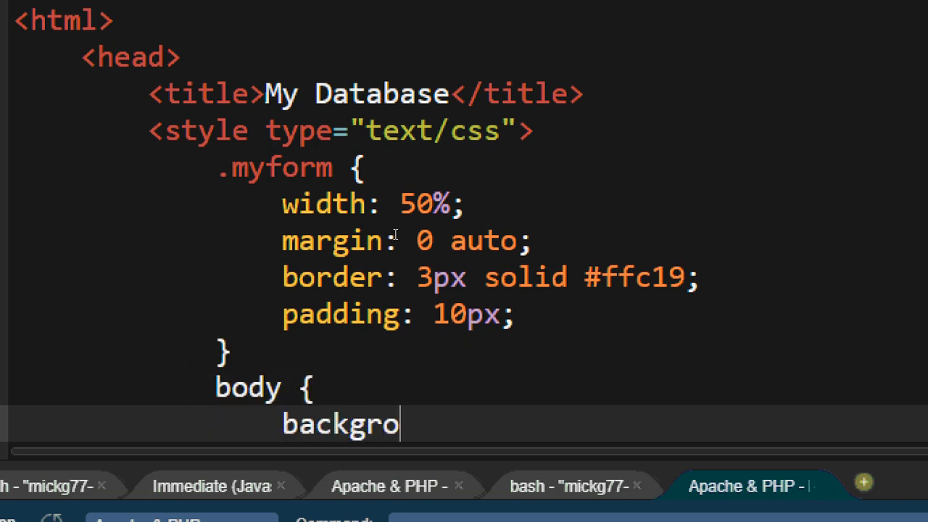
type("und-color: ;")
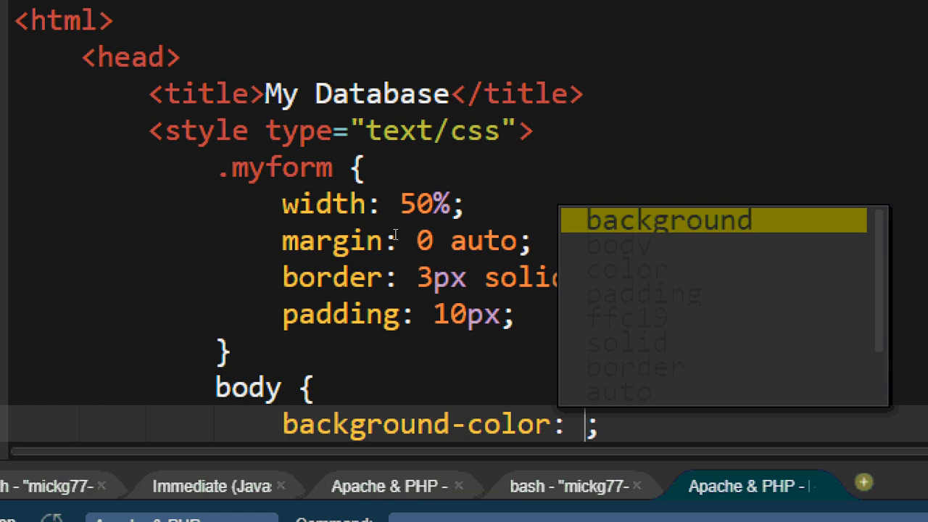
type("#148")
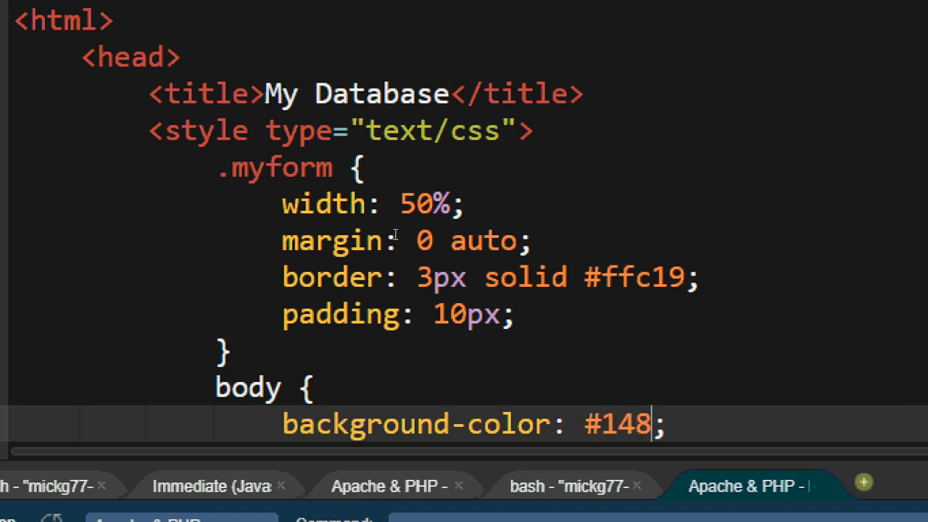
type("5cc")
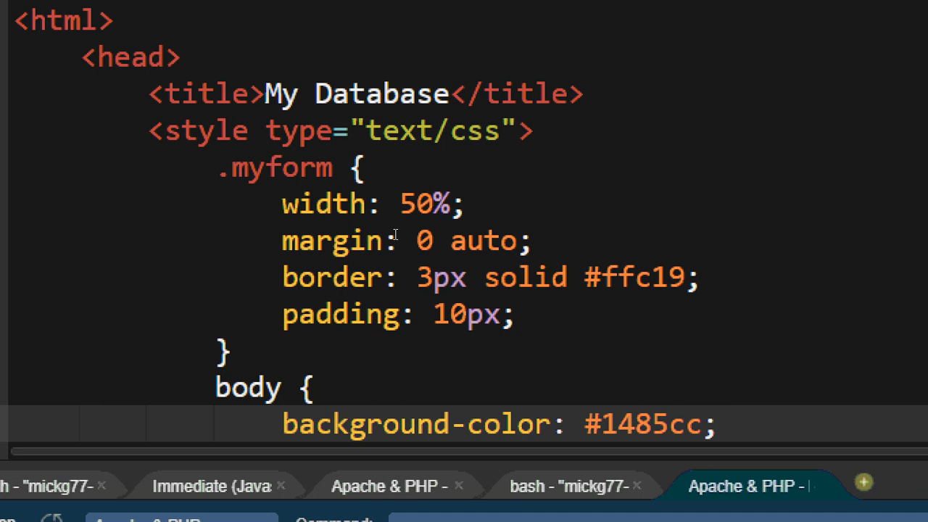
scroll("down", 3)
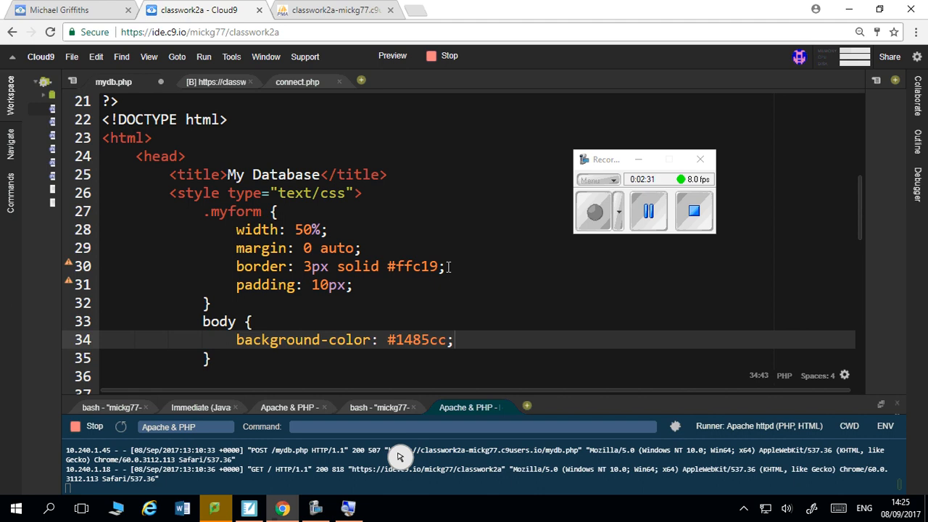
scroll("down", 3)
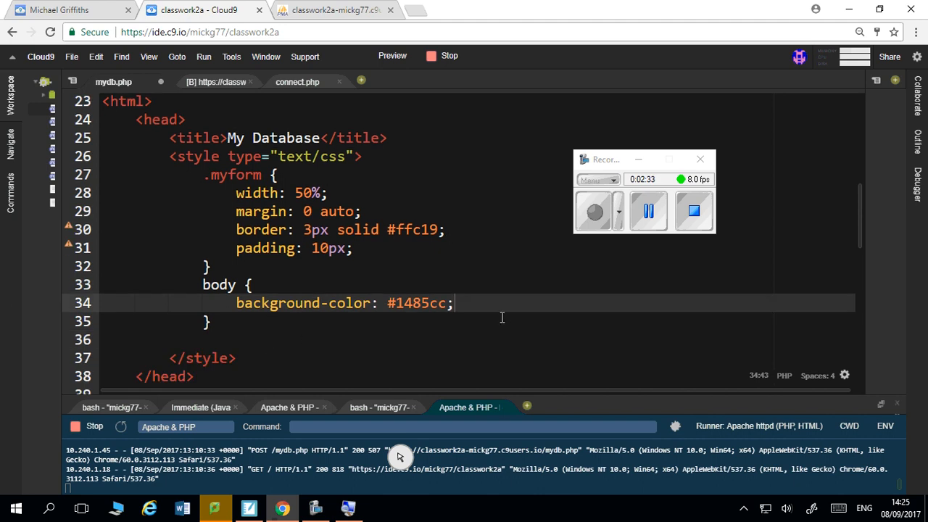
mouse_move(485, 306)
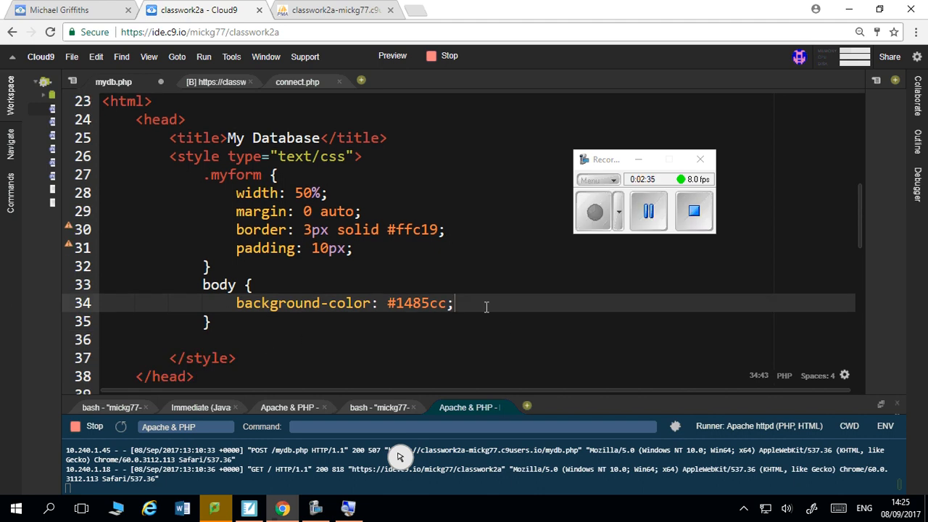
key("ctrl+s")
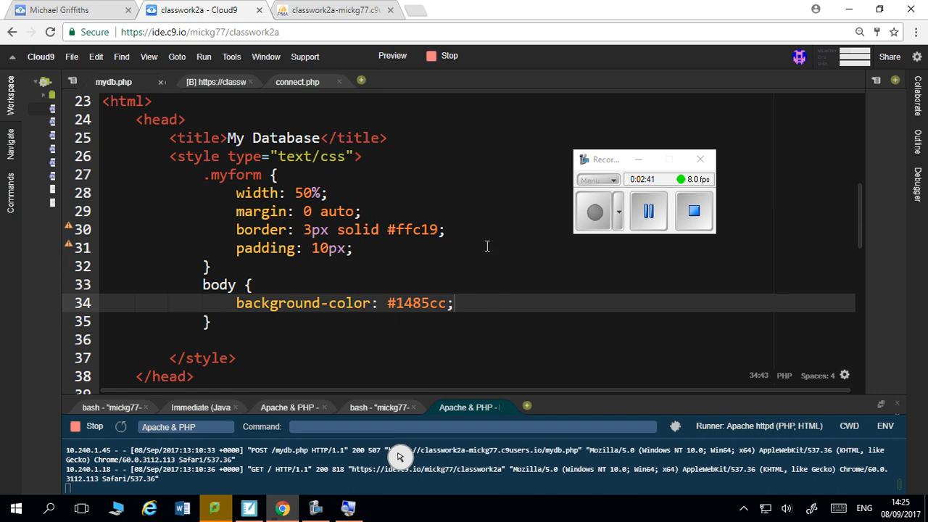
Step: Reload the preview to see the blue background, then return to the mydb.php code
left_click(217, 81)
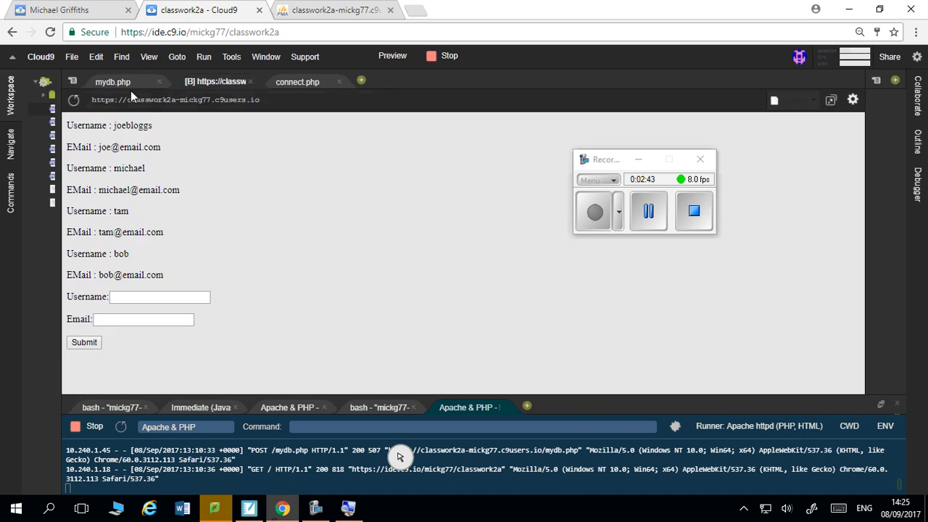
left_click(112, 81)
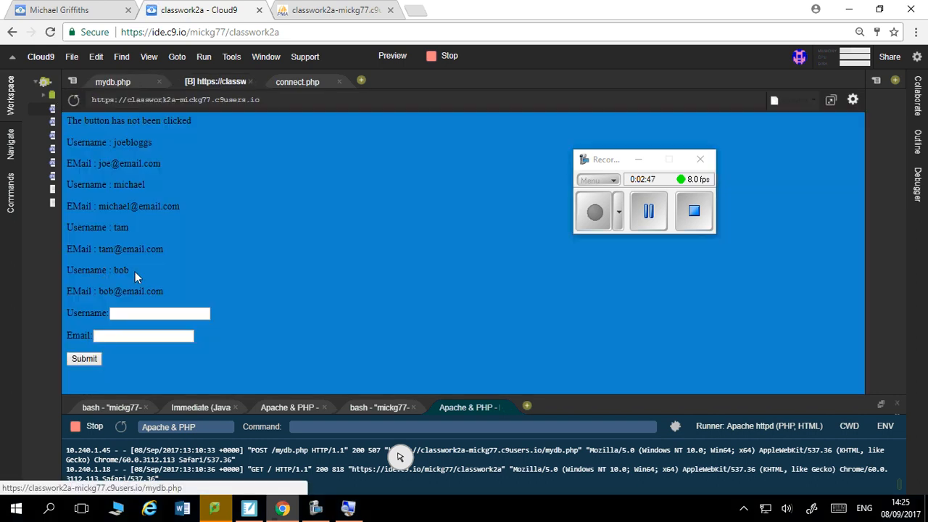
mouse_move(112, 81)
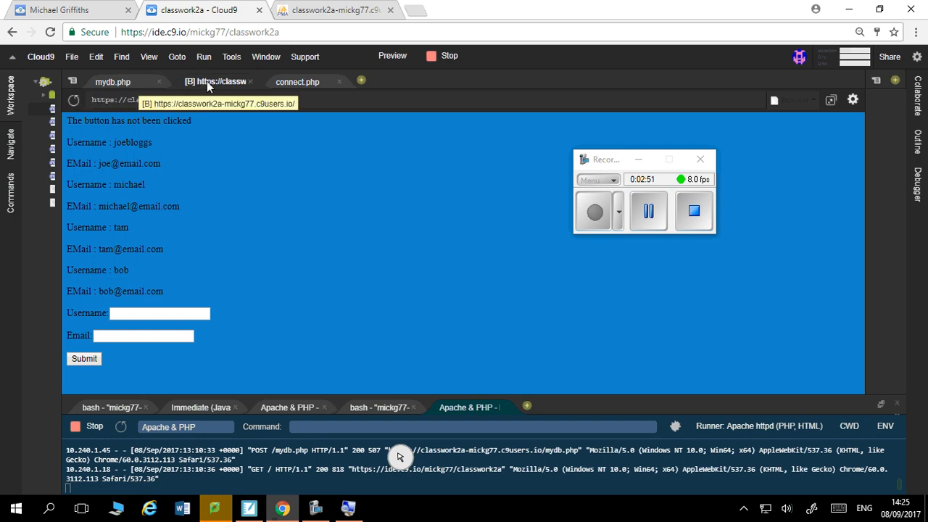
left_click(113, 81)
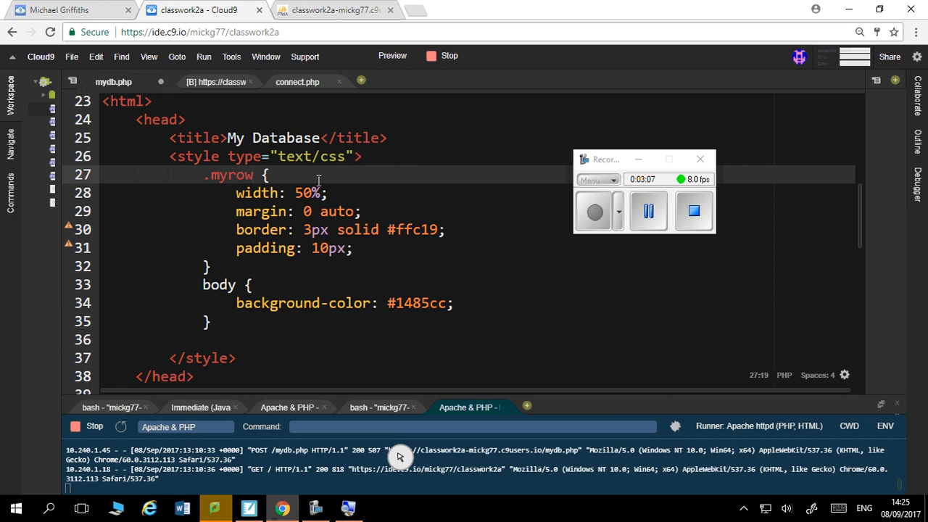
mouse_move(489, 322)
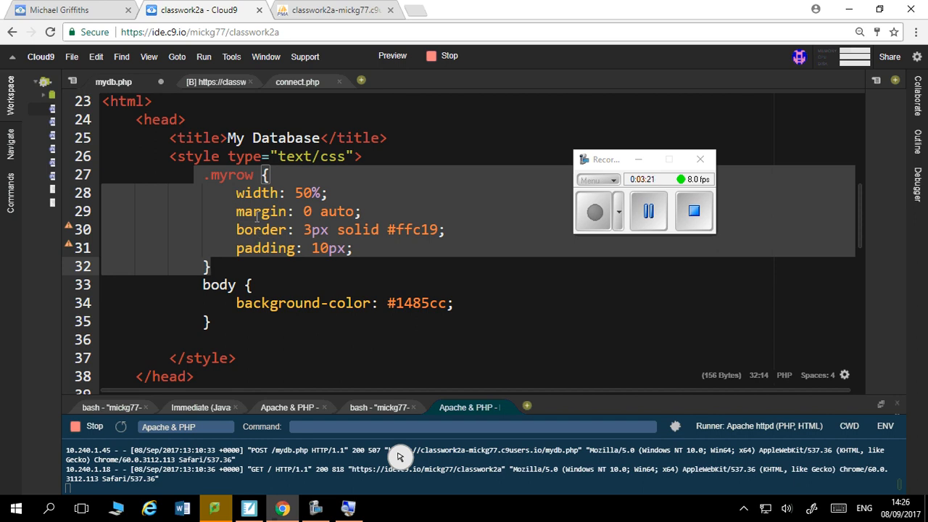
Step: Scroll down to the PHP section preparing the SELECT query on users
scroll("down", 3)
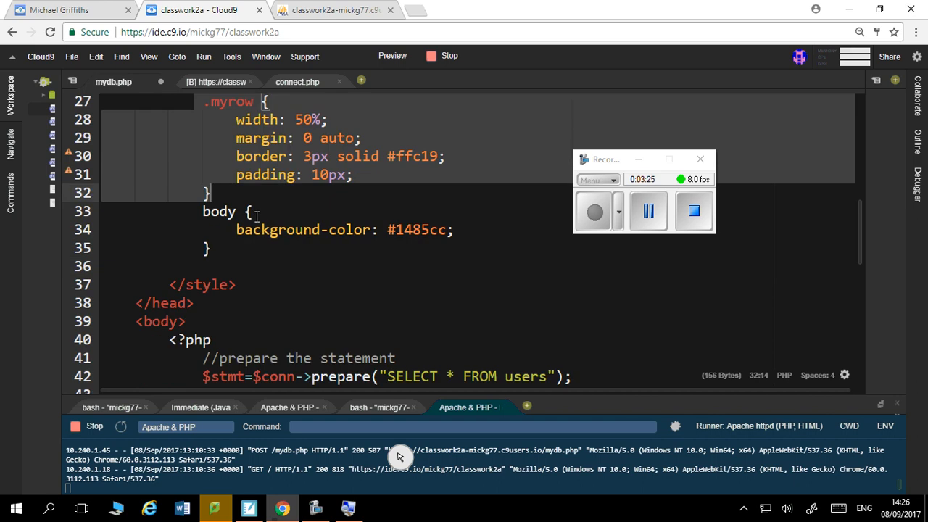
Step: Wrap each user's username and email echoes in an echoed .myrow div with closing </div>
scroll("down", 3)
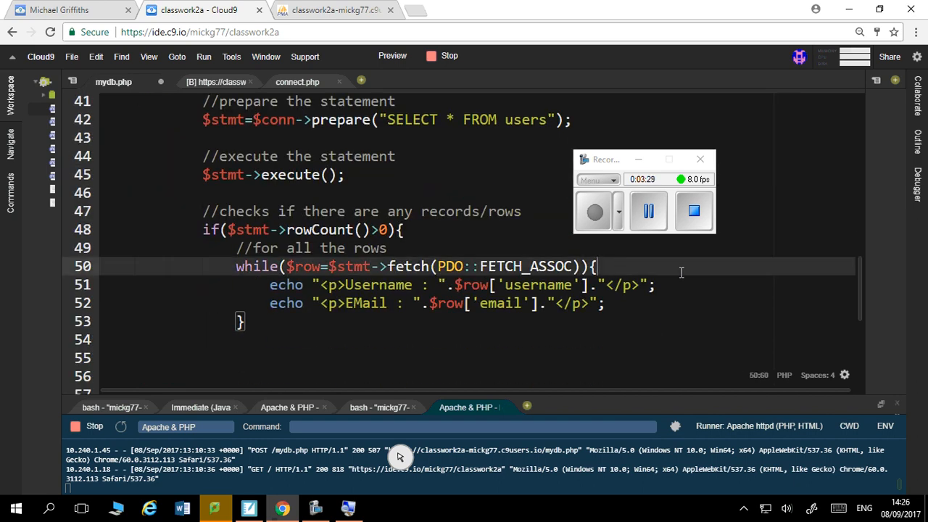
key("Return")
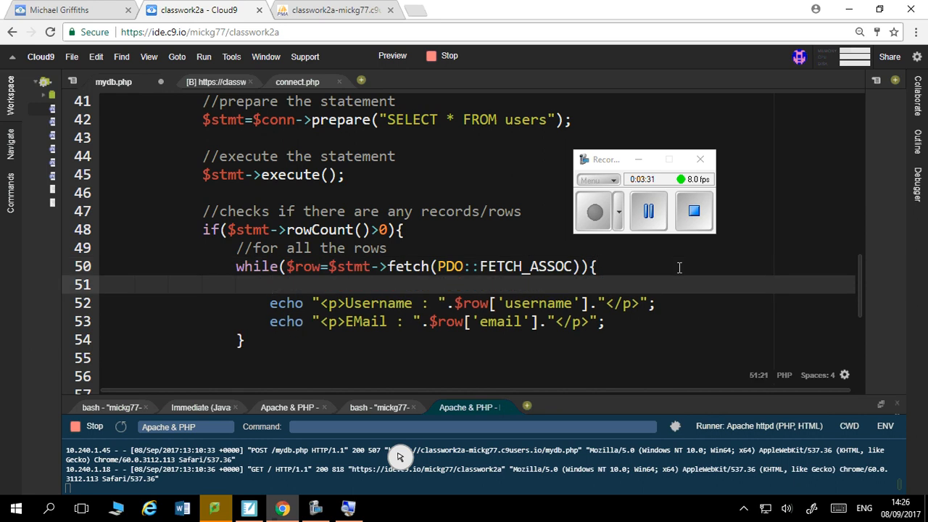
type("echo")
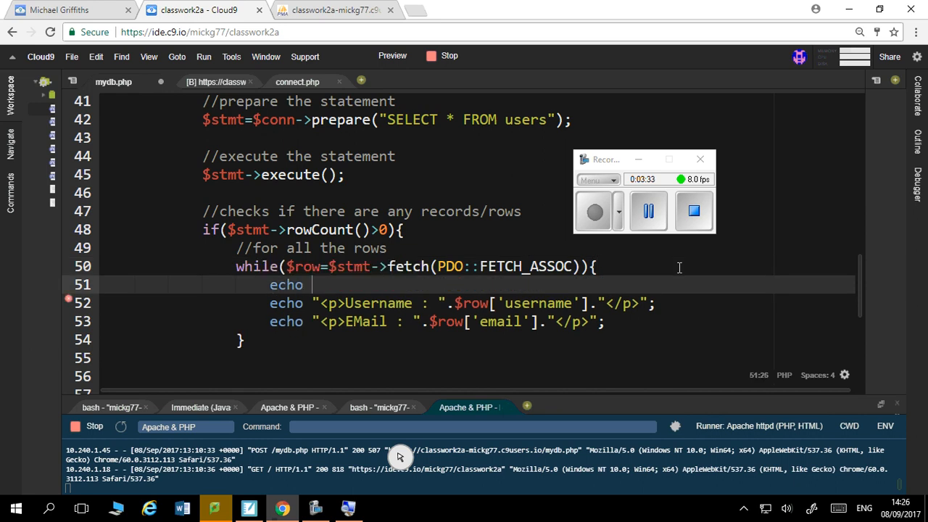
type("\"<")
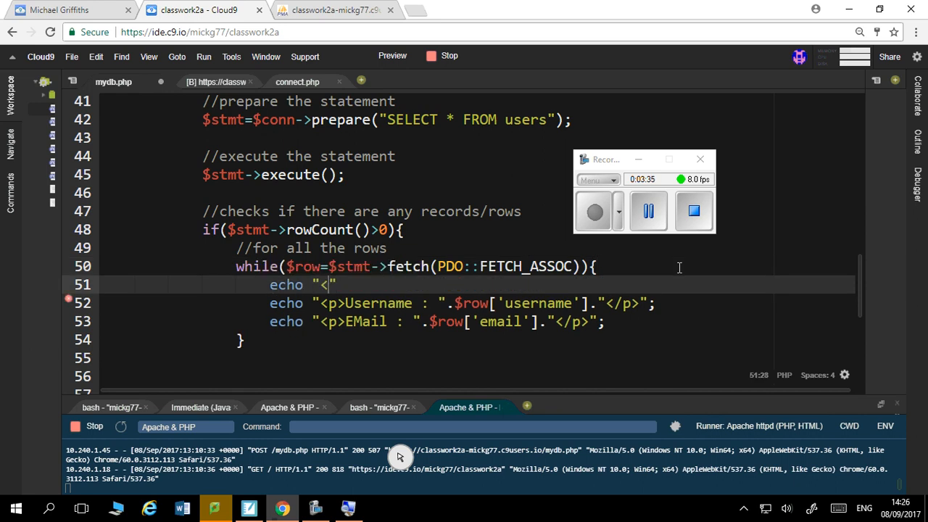
type("div c")
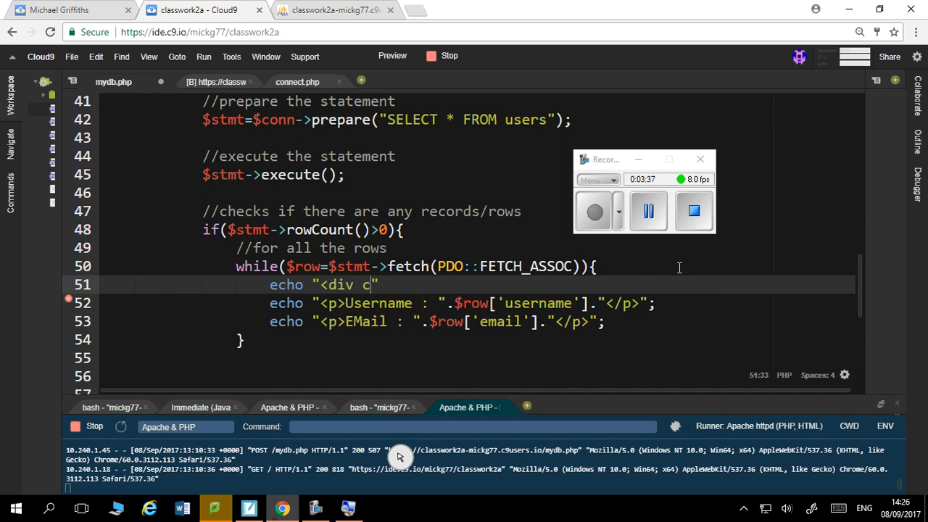
type("lass=\".")
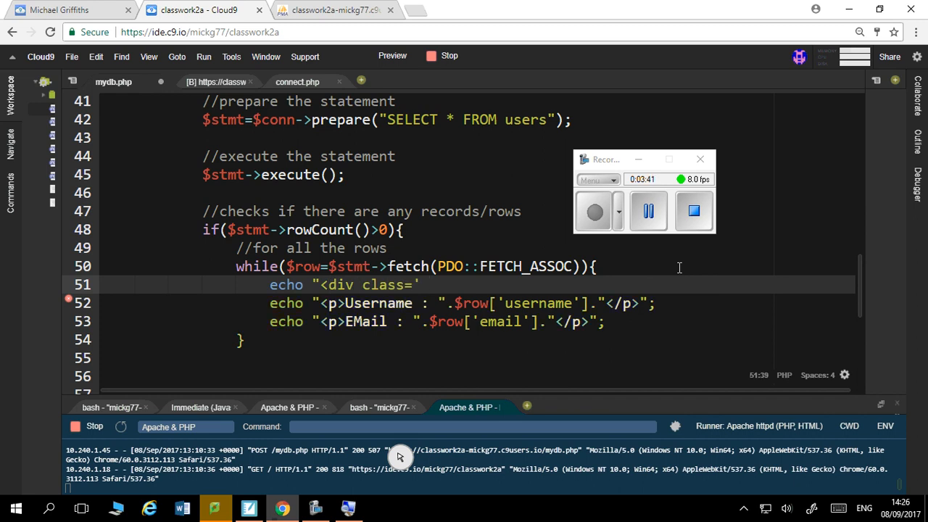
type(".")
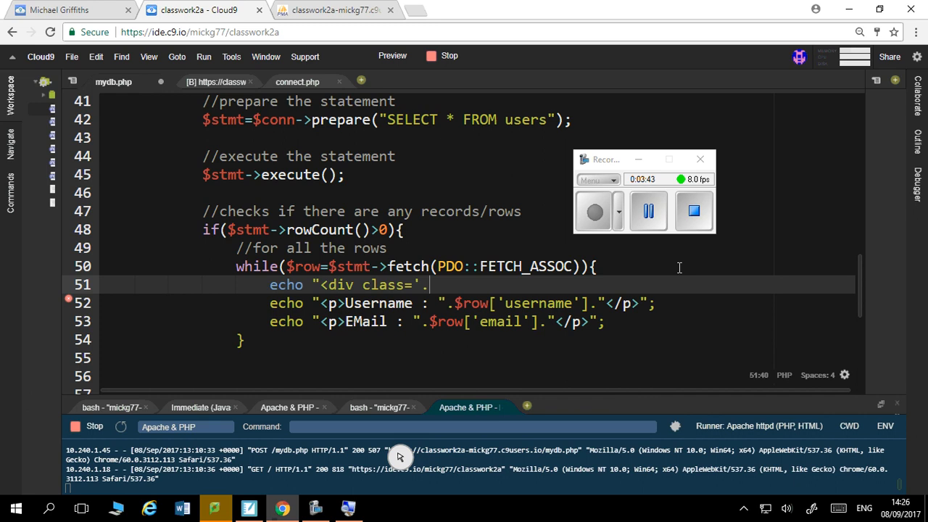
type("myrow'")
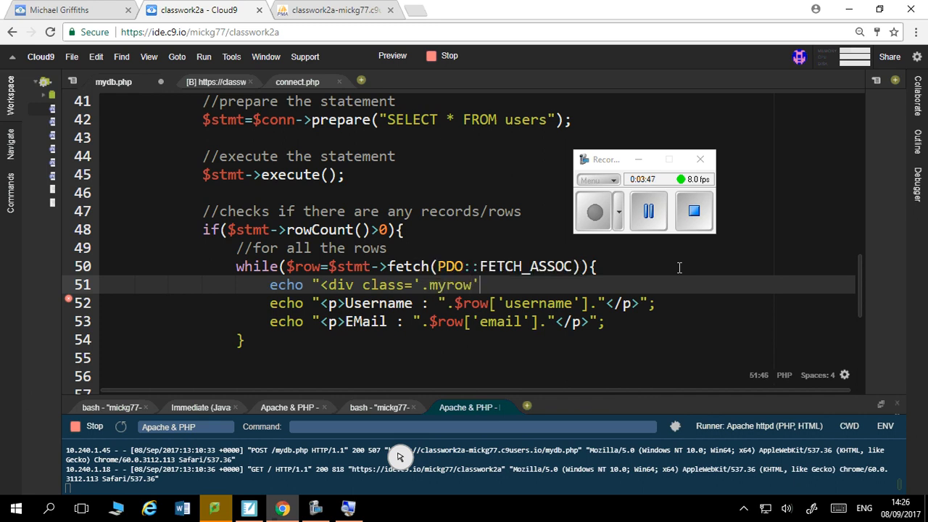
type(">\";")
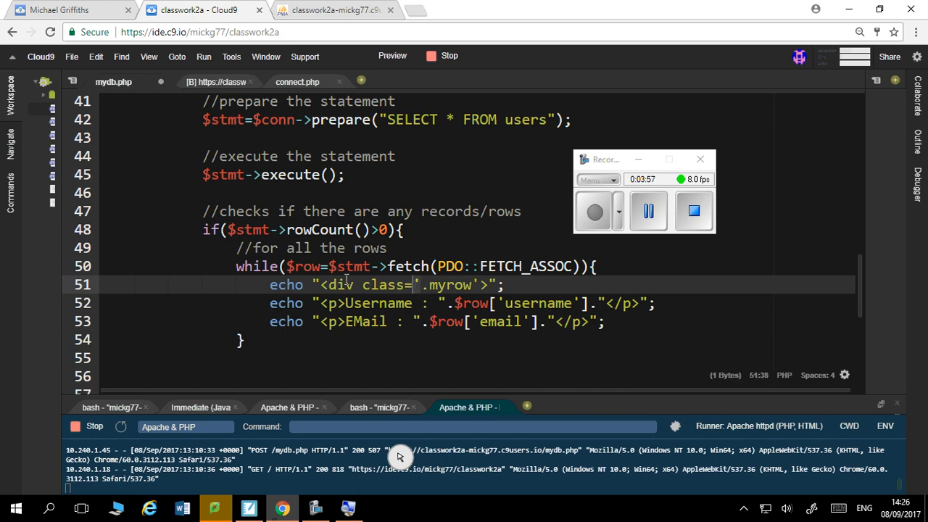
mouse_move(587, 344)
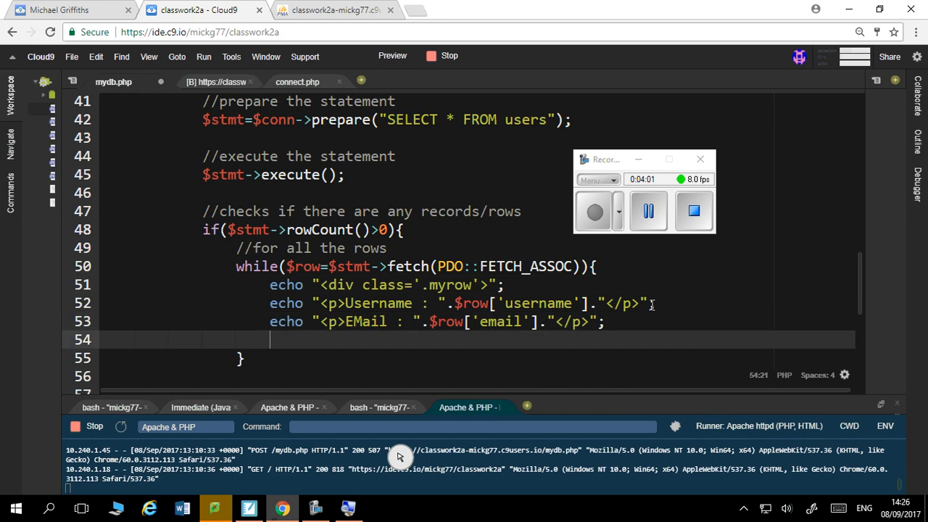
type("echo \"\"")
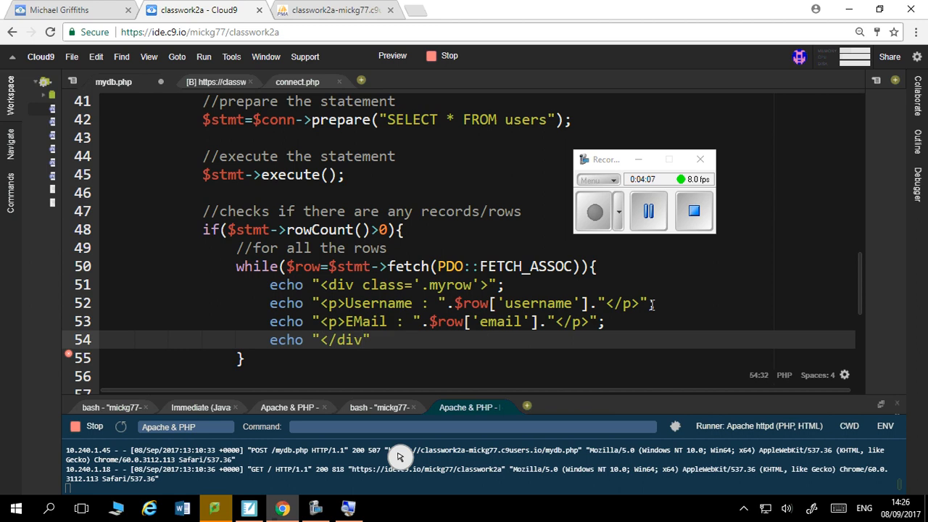
type(">\";")
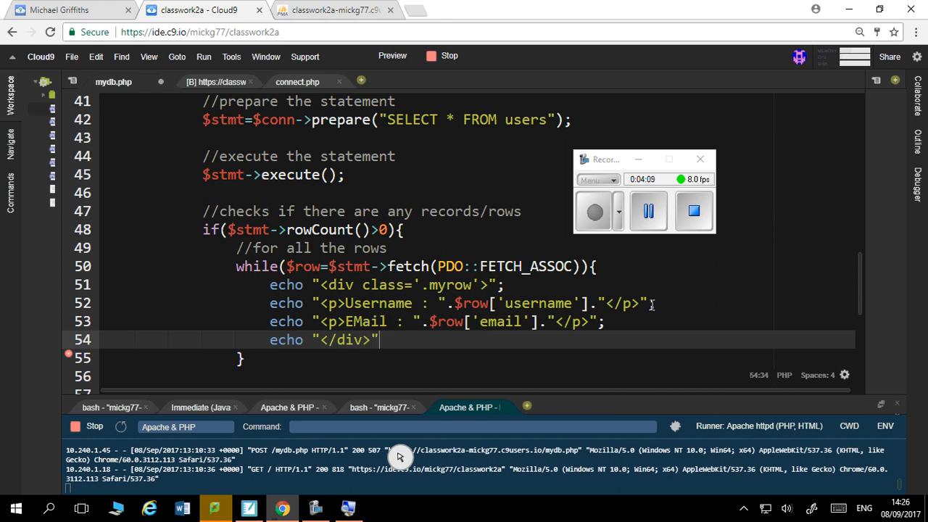
type(";")
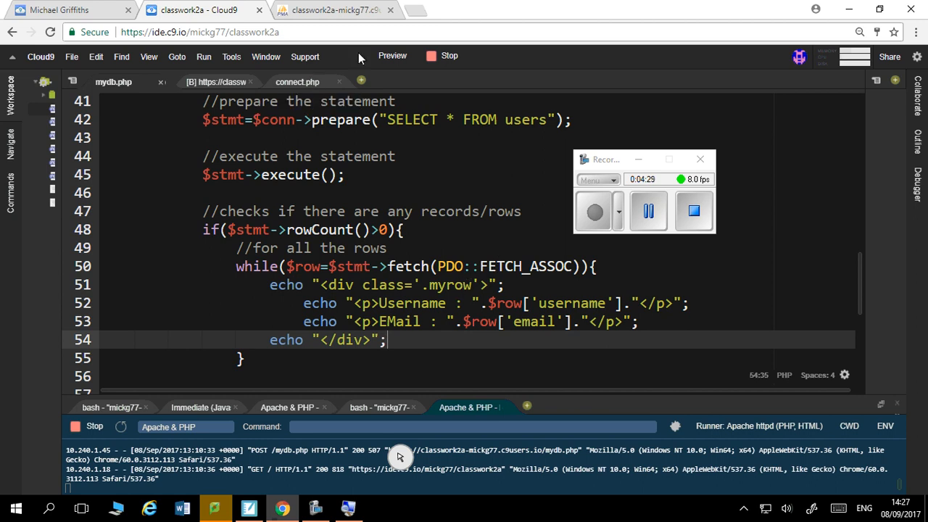
Step: Check the phpMyAdmin users table, then review the .myrow CSS in mydb.php
left_click(200, 9)
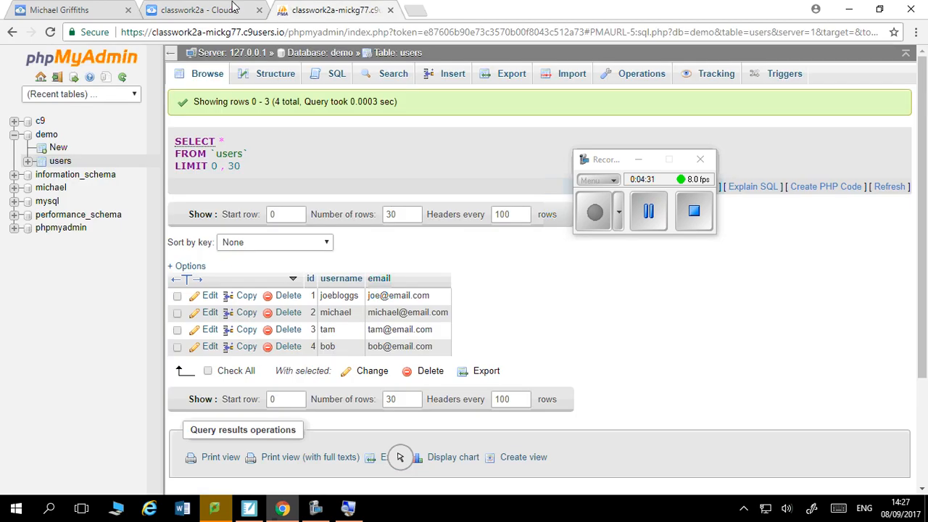
left_click(203, 10)
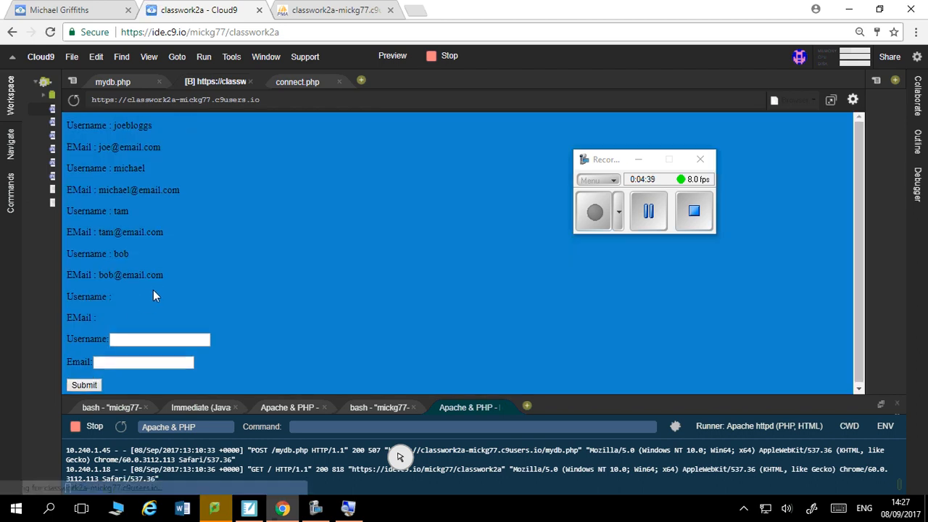
left_click(113, 81)
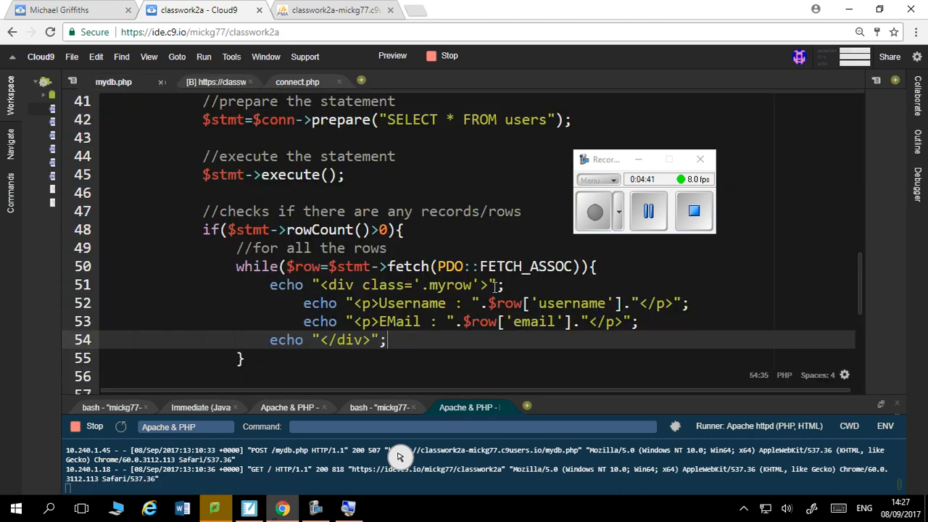
scroll("up", 3)
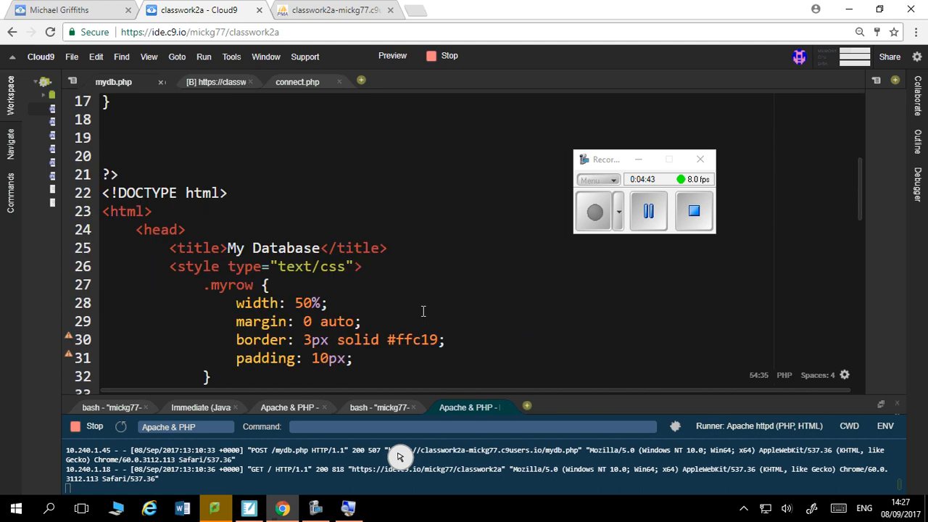
scroll("down", 3)
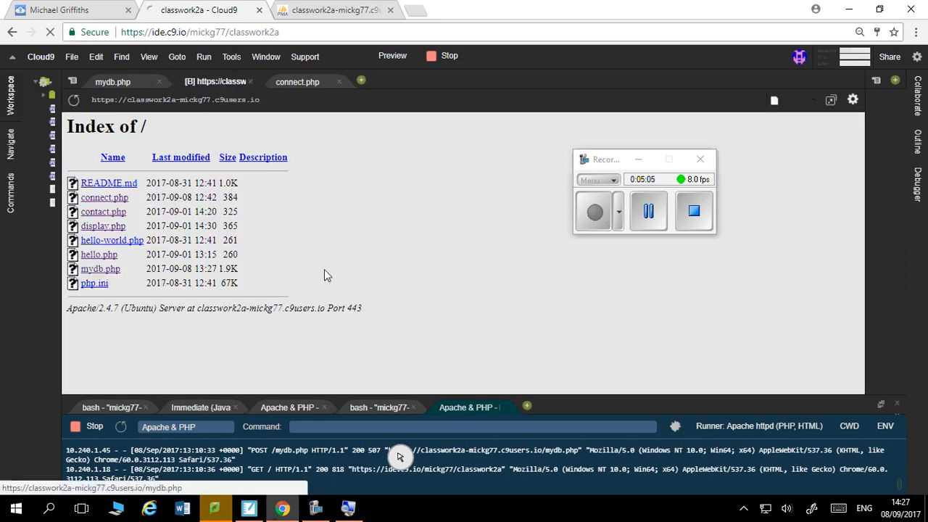
Step: Change the .myrow border colour to #ffffff and reload the preview
left_click(100, 268)
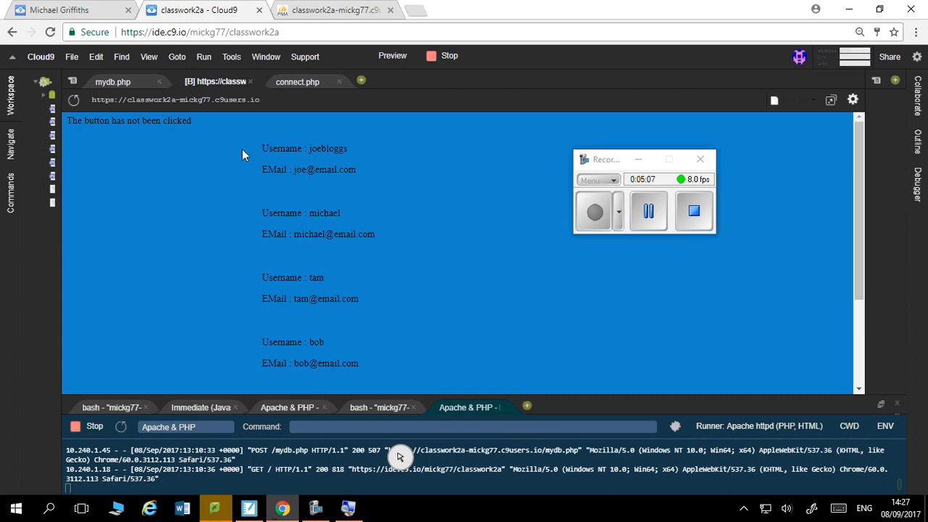
mouse_move(167, 86)
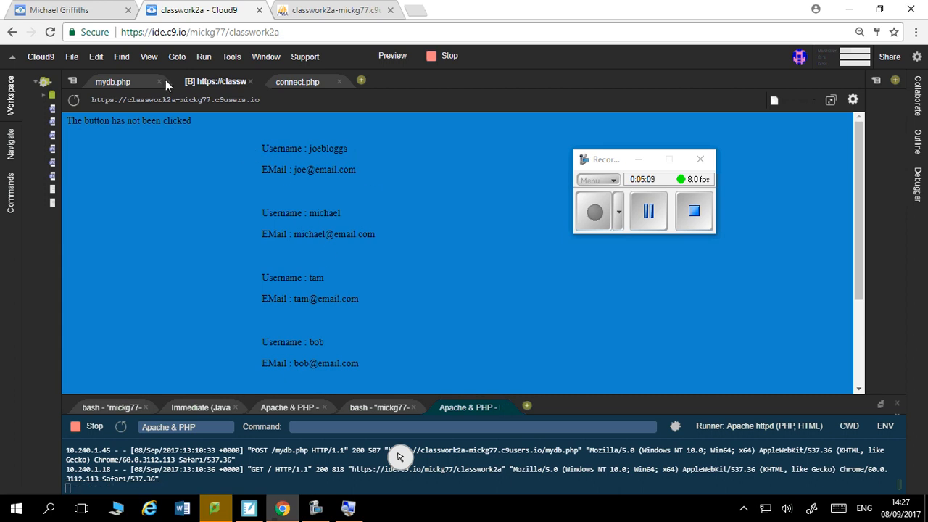
left_click(113, 81)
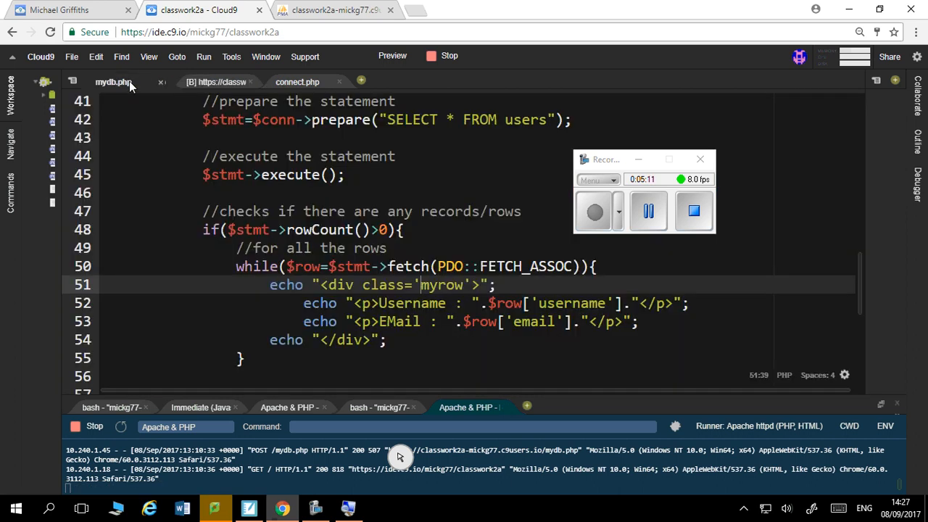
scroll("up", 3)
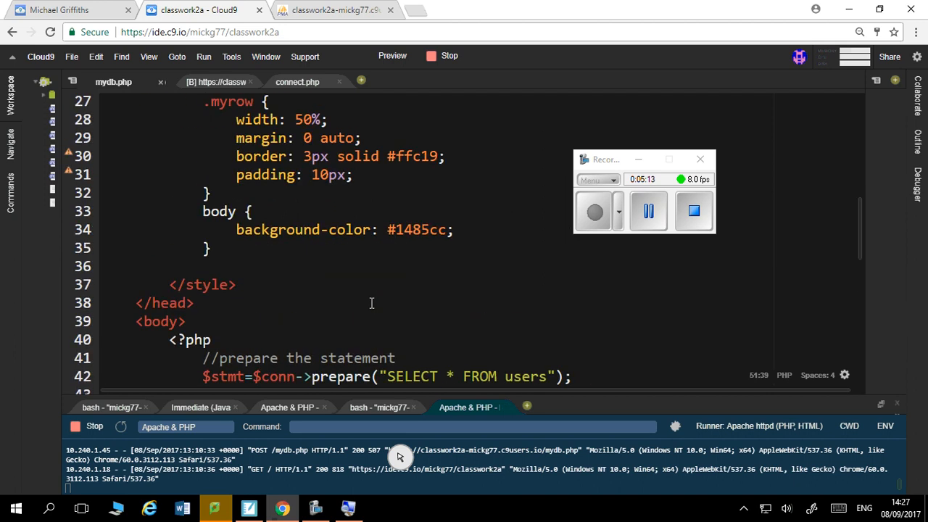
scroll("up", 3)
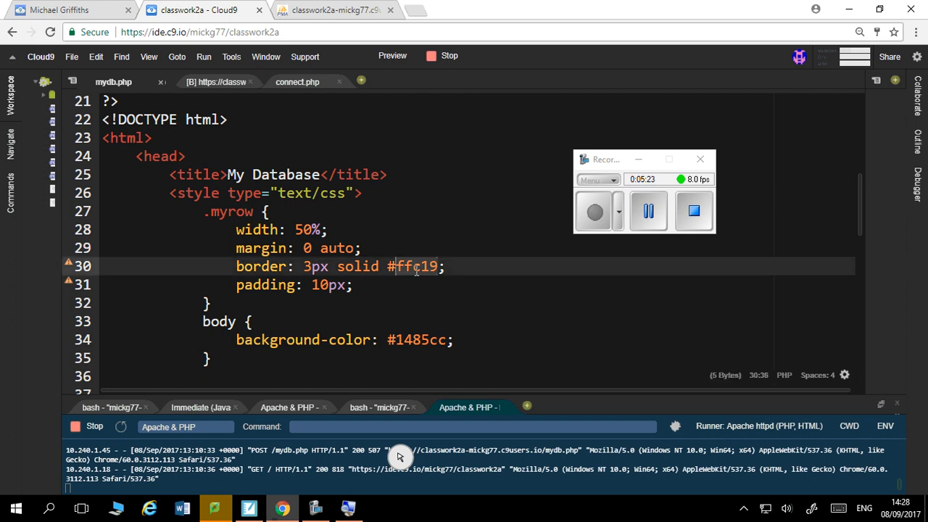
type("ffffff")
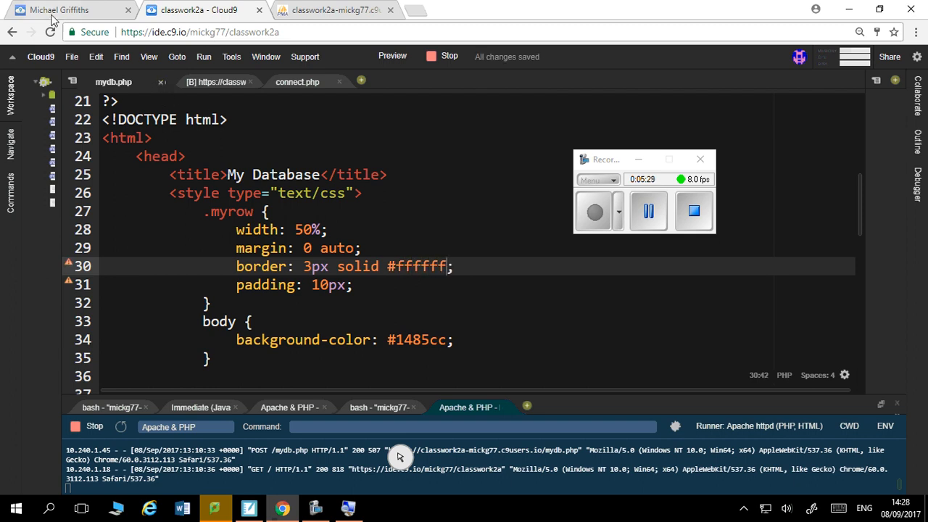
left_click(217, 81)
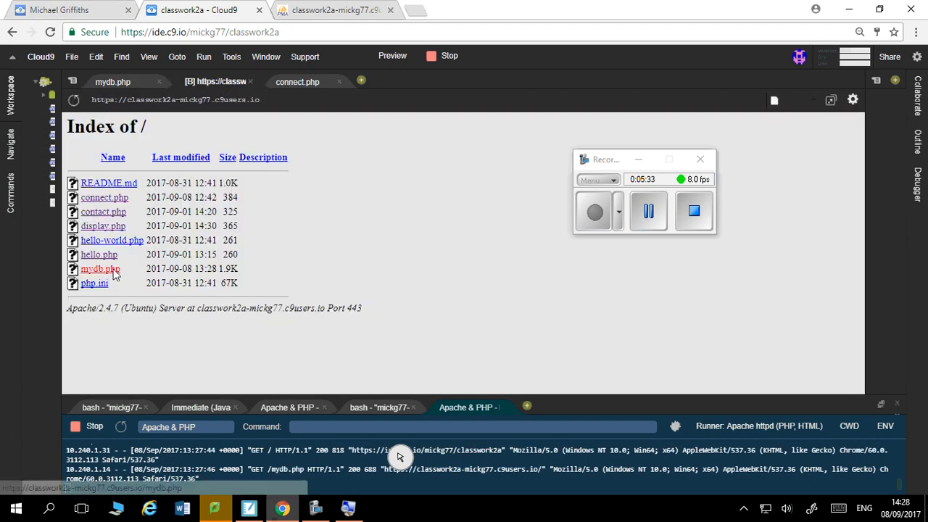
Step: Add margin-bottom: 10px to .myrow and check the spaced user boxes in the preview
left_click(99, 268)
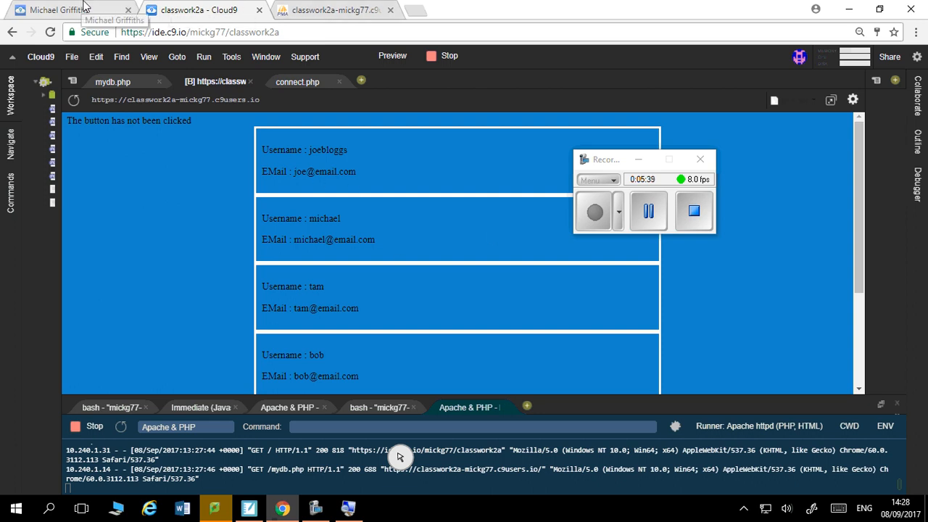
left_click(113, 82)
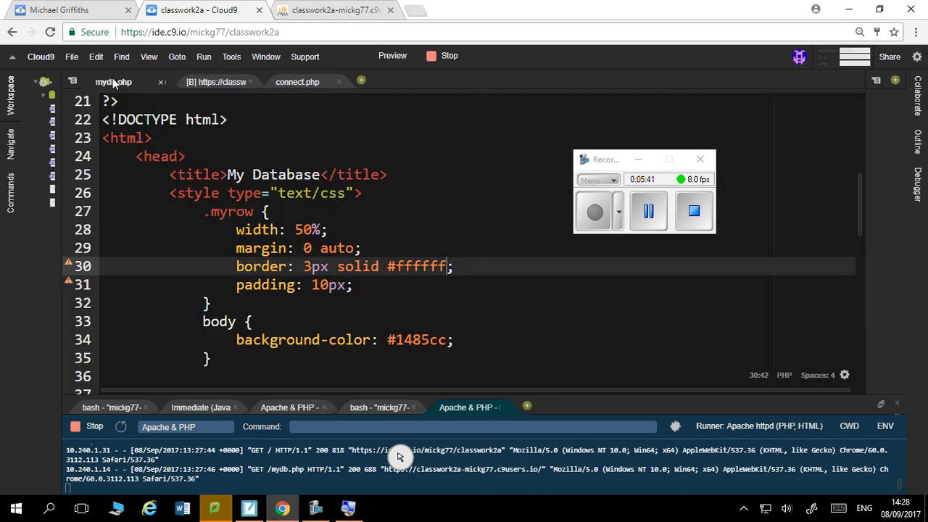
left_click(428, 284)
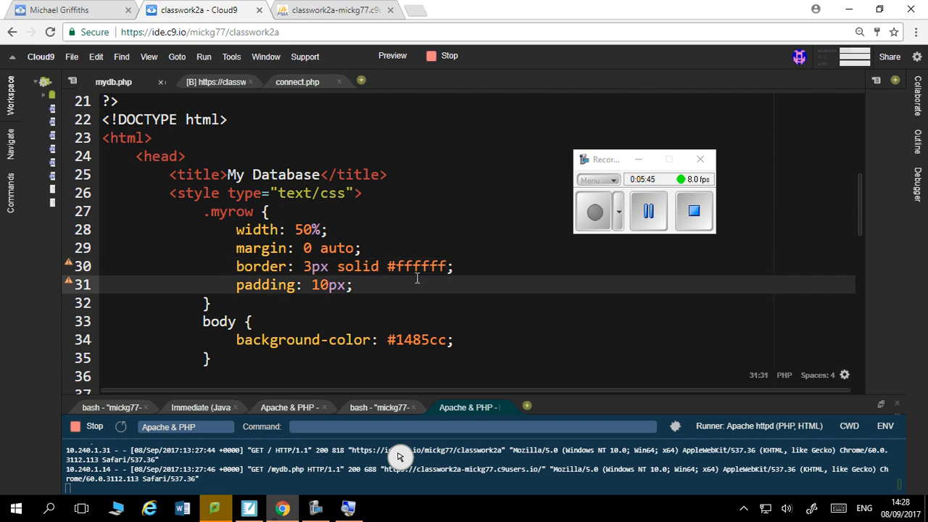
type("margin-b")
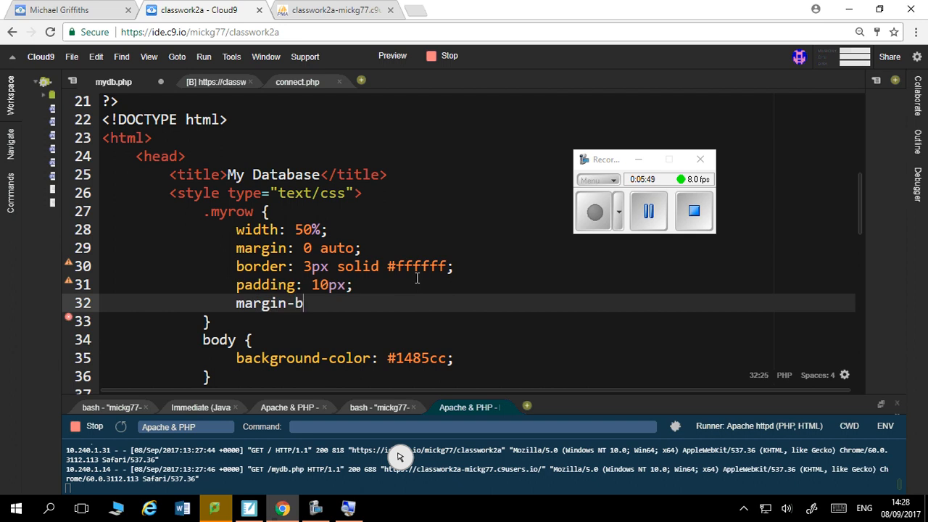
type("otti")
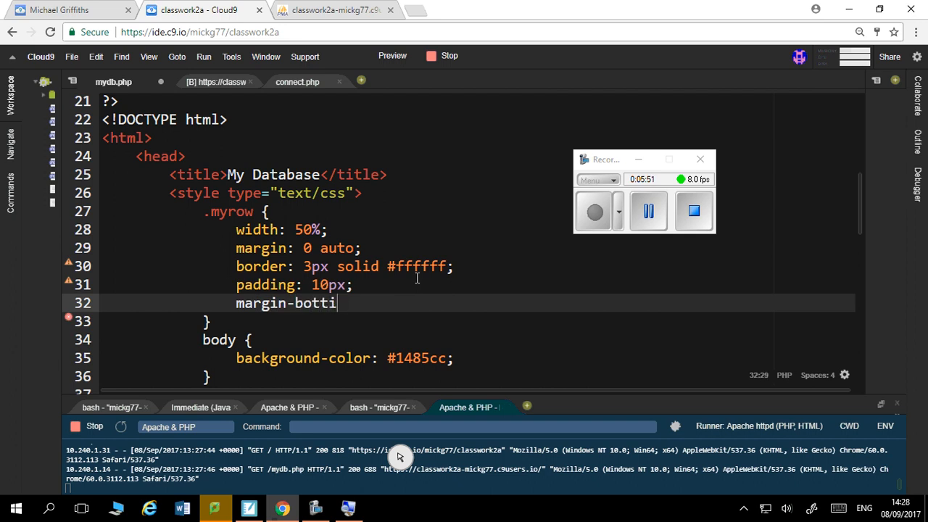
type("om: 10px;")
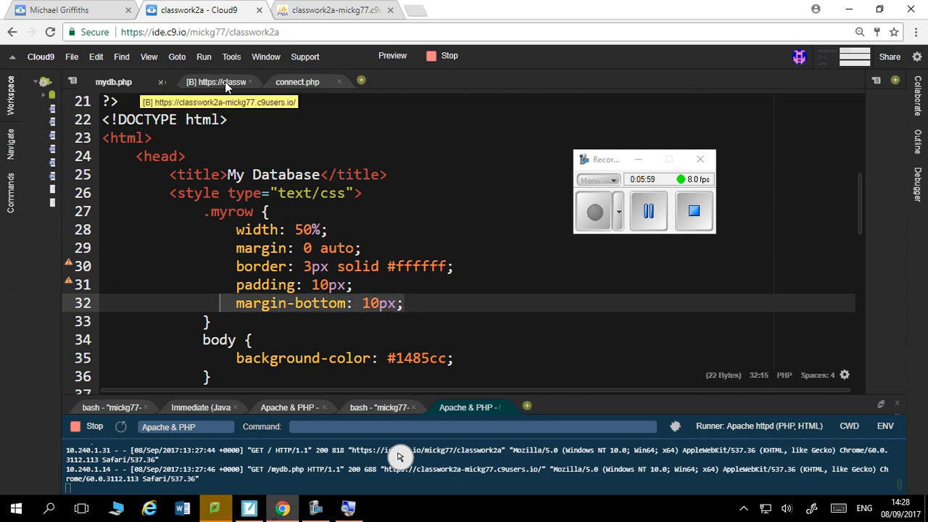
left_click(215, 82)
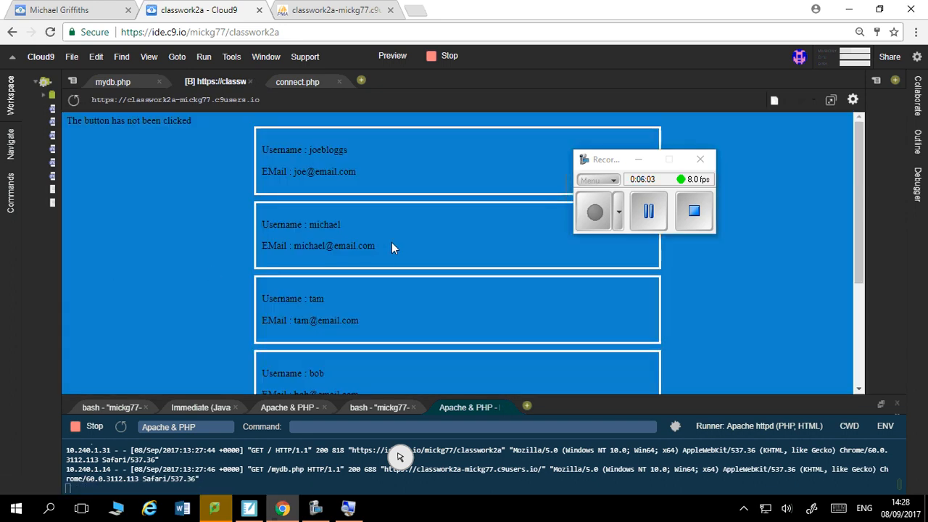
mouse_move(404, 263)
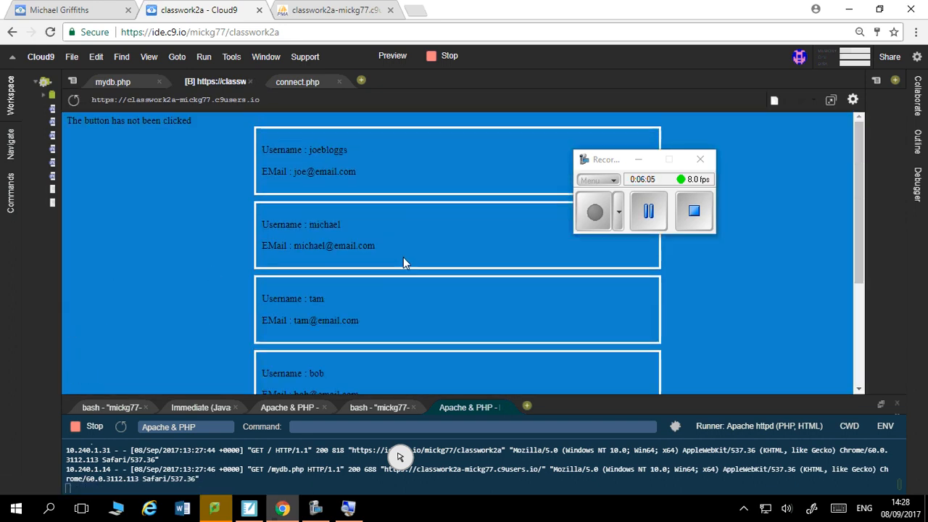
Step: Set the .myrow background-color in mydb.php to #FFFC19
left_click(113, 82)
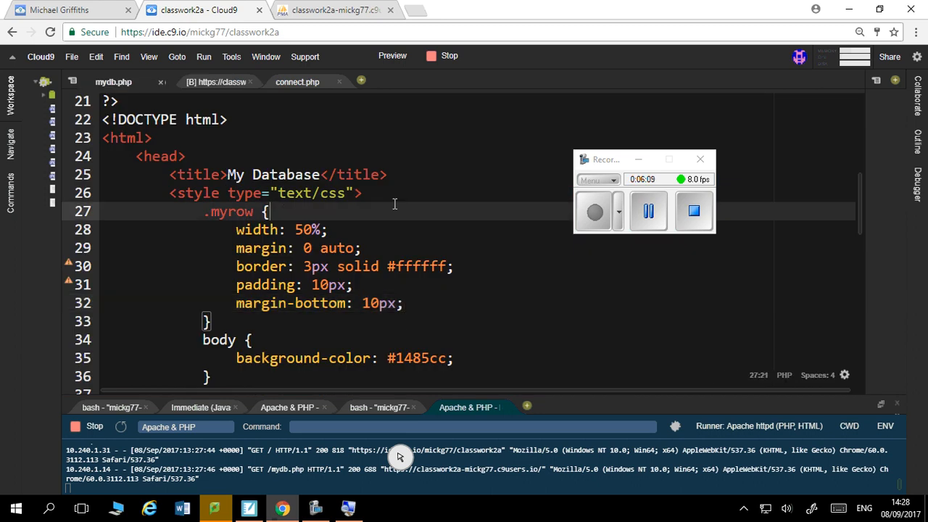
type("ba")
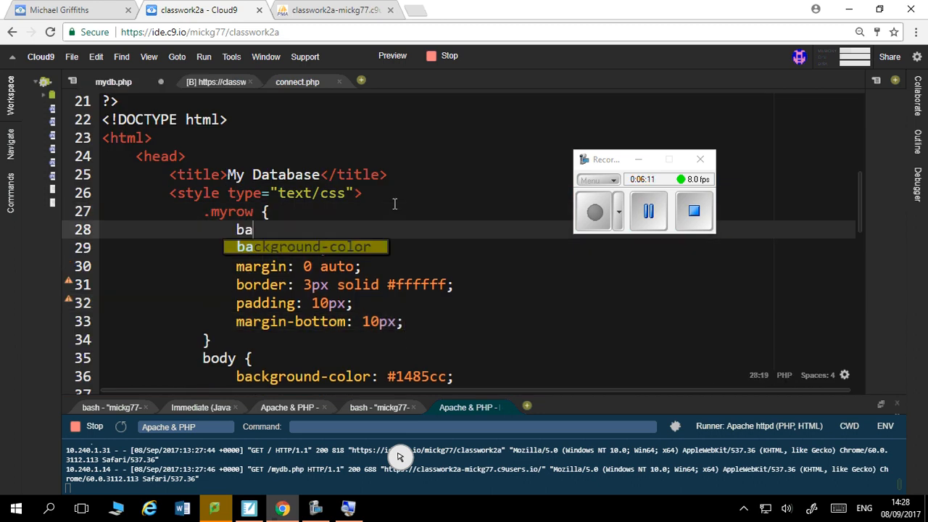
type("ckground-color: ;")
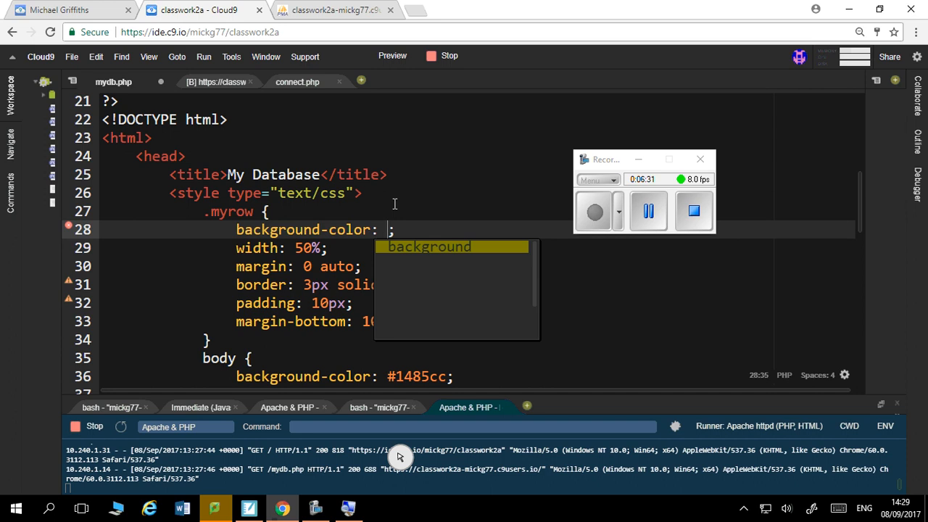
type("FFFC19")
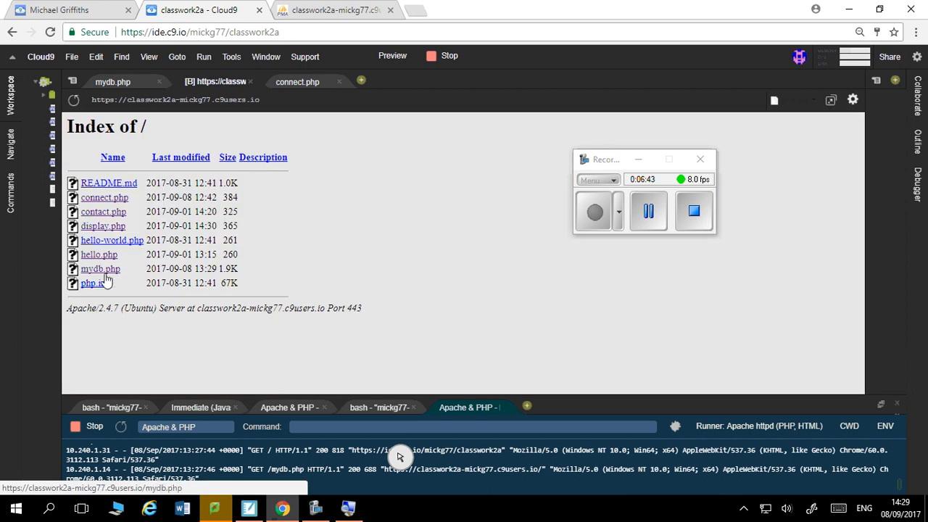
Step: Open mydb.php from the preview's index listing and scroll through the yellow user boxes
left_click(100, 268)
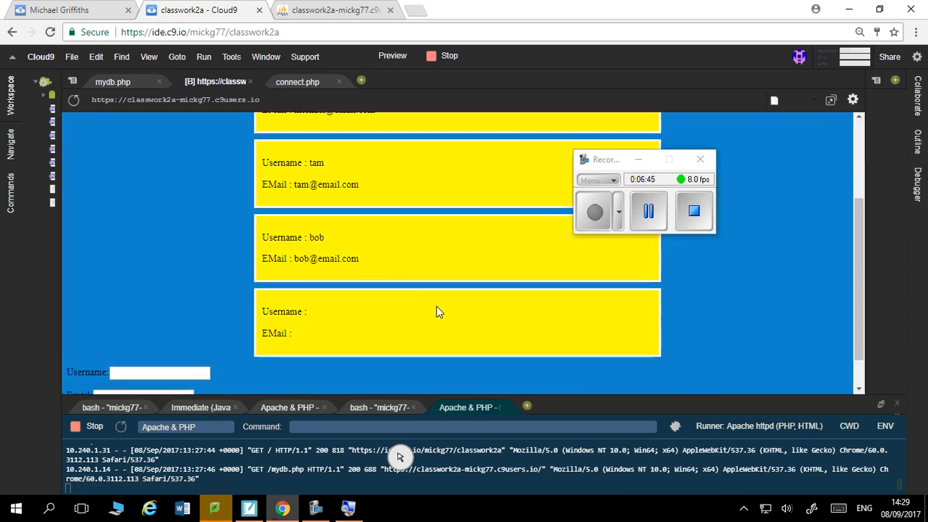
scroll("down", 3)
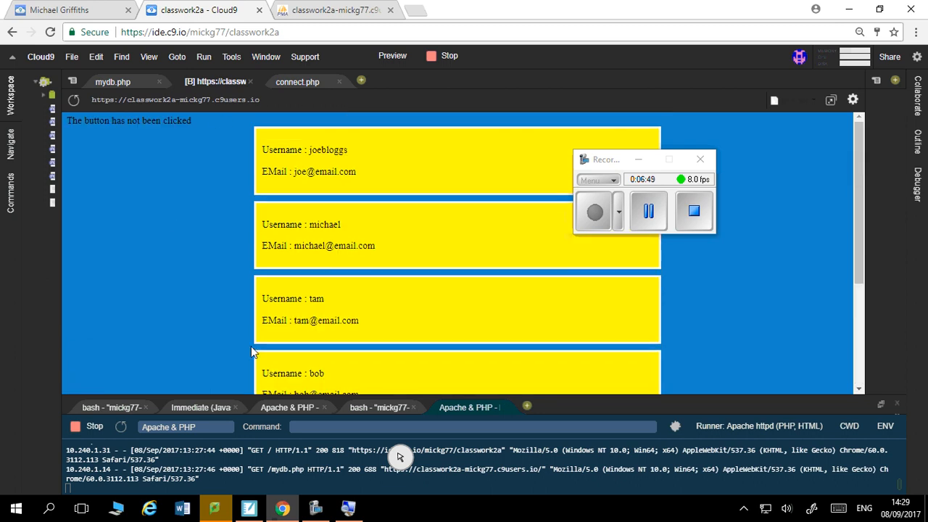
scroll("down", 3)
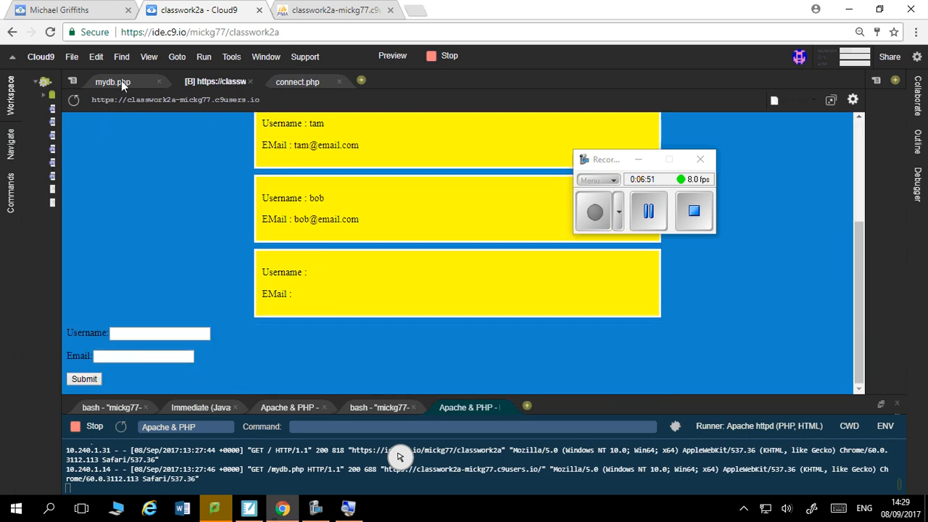
Step: Return to the mydb.php source and scroll down to the form markup and back
left_click(112, 82)
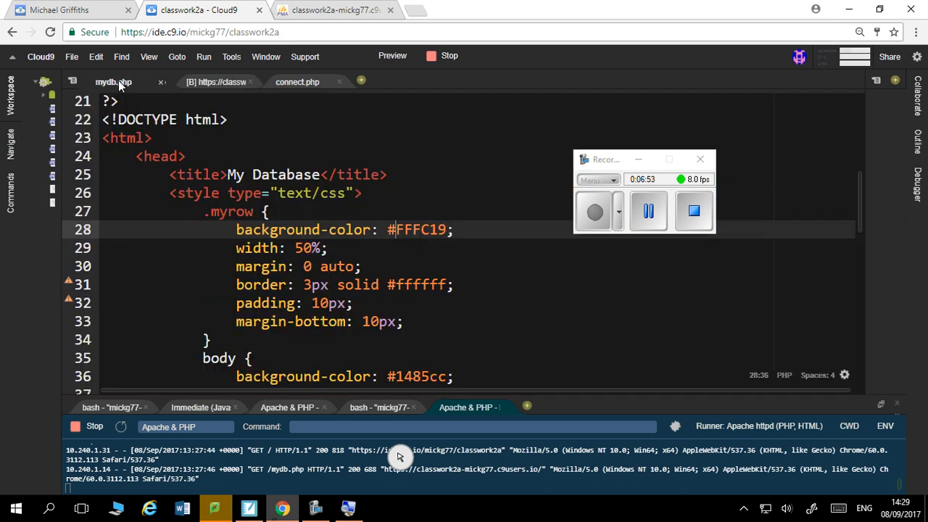
scroll("down", 3)
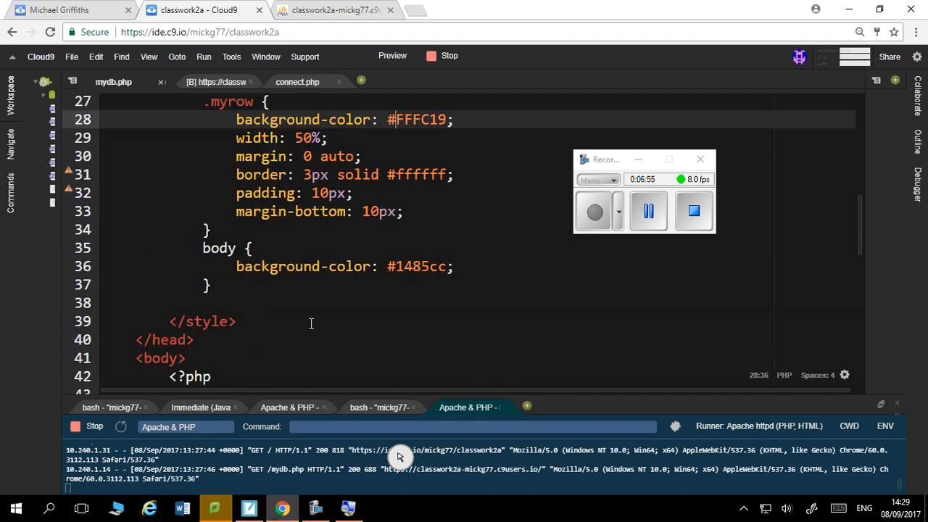
scroll("down", 3)
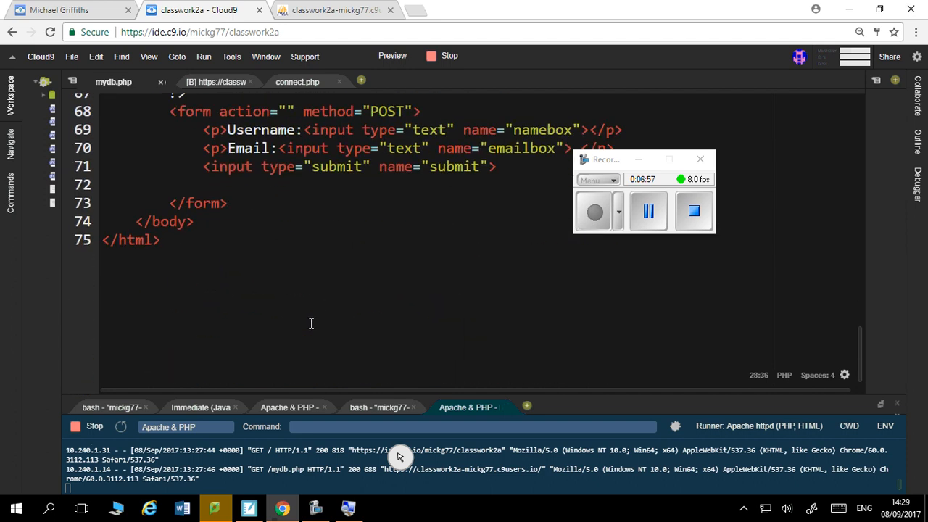
scroll("up", 3)
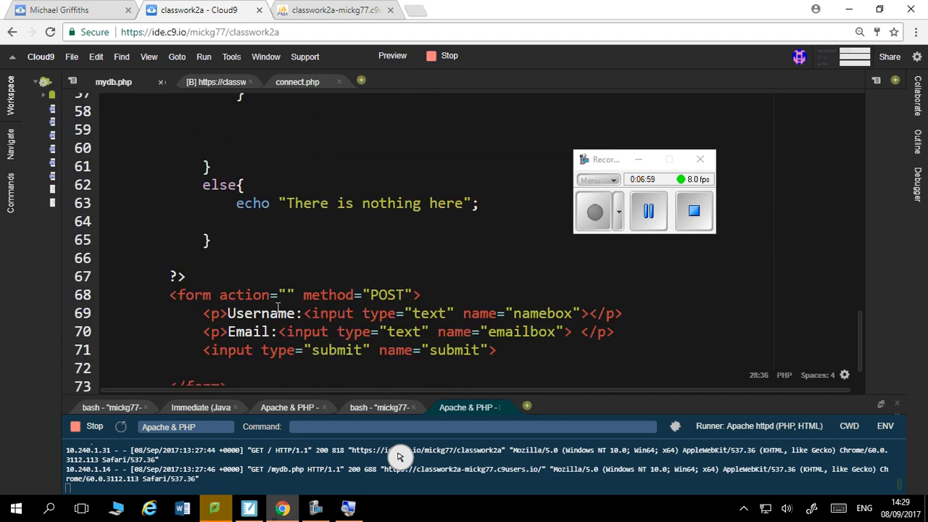
scroll("up", 3)
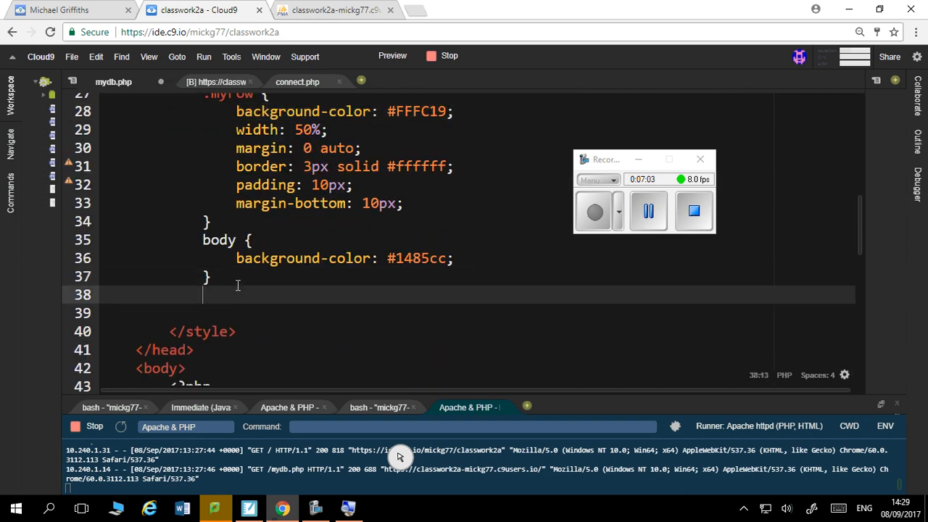
Step: Add a form rule with width 50%, margin 0 auto, background-color #B21212, and save
type("form P{")
type("width: ;")
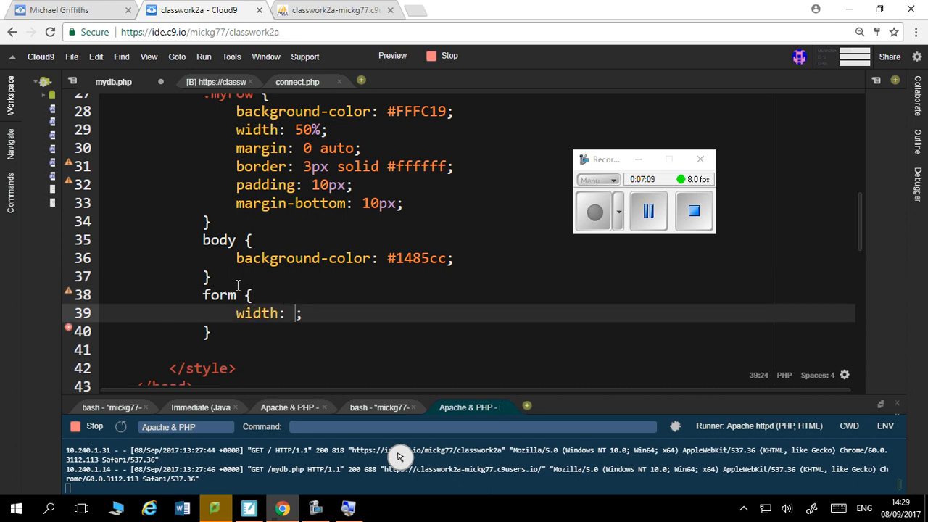
type("50%")
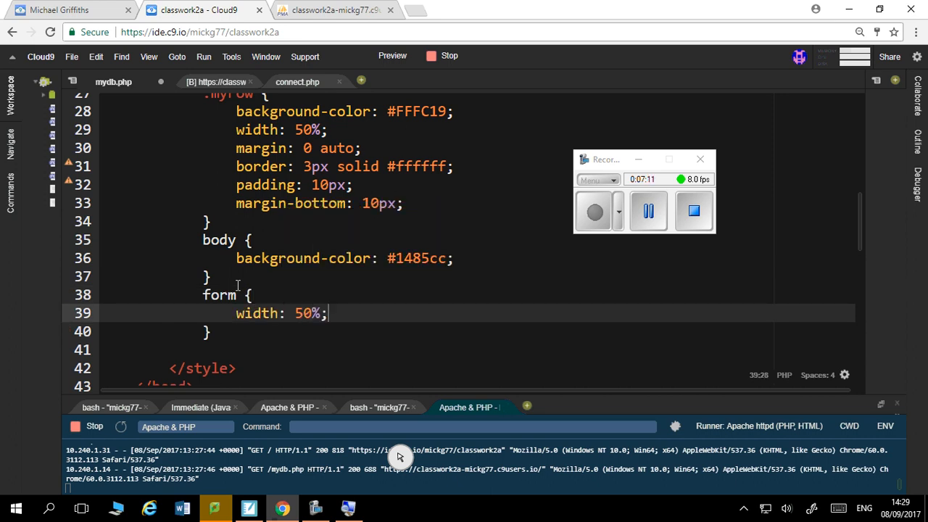
key("Return")
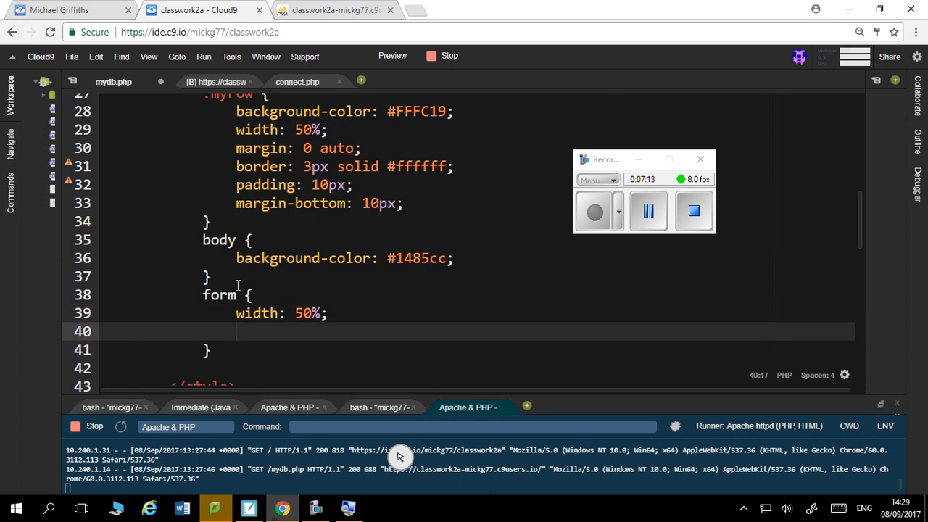
type("margin:;")
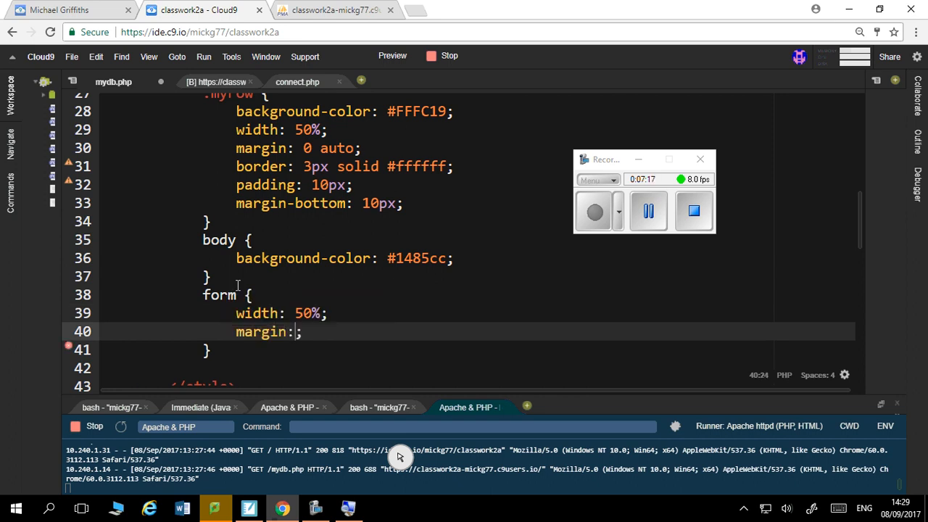
type("0 auto")
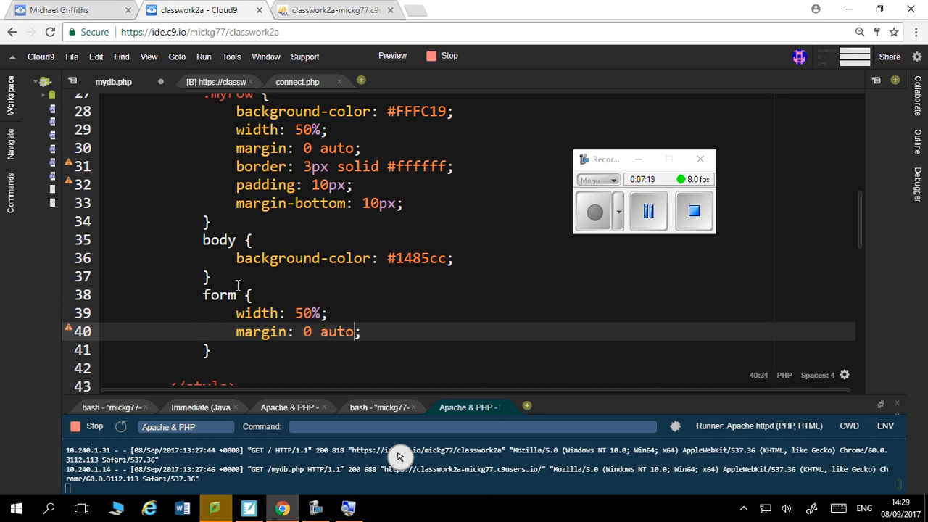
type("background-color")
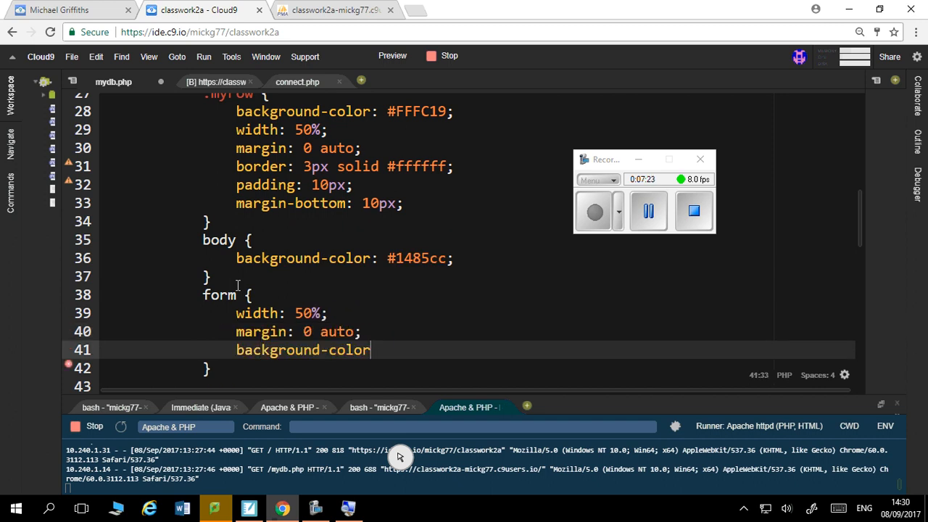
type("@")
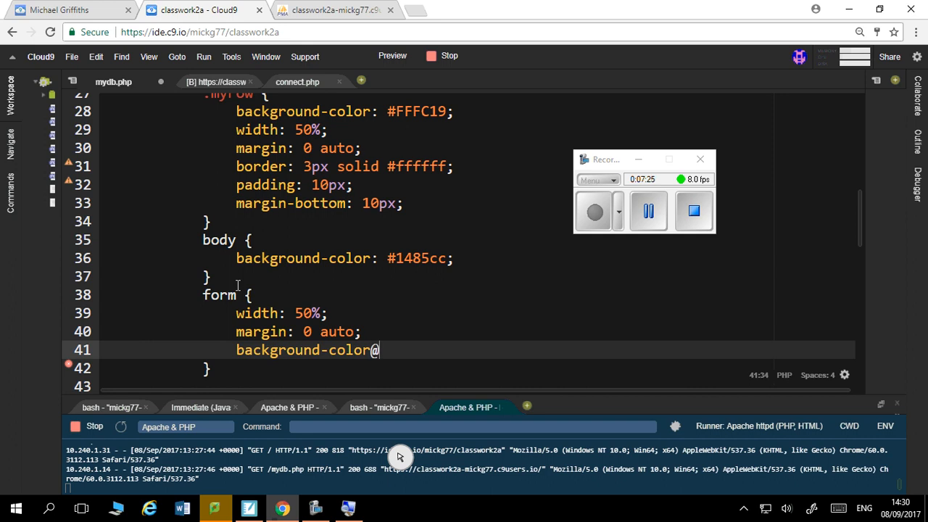
type(": #;")
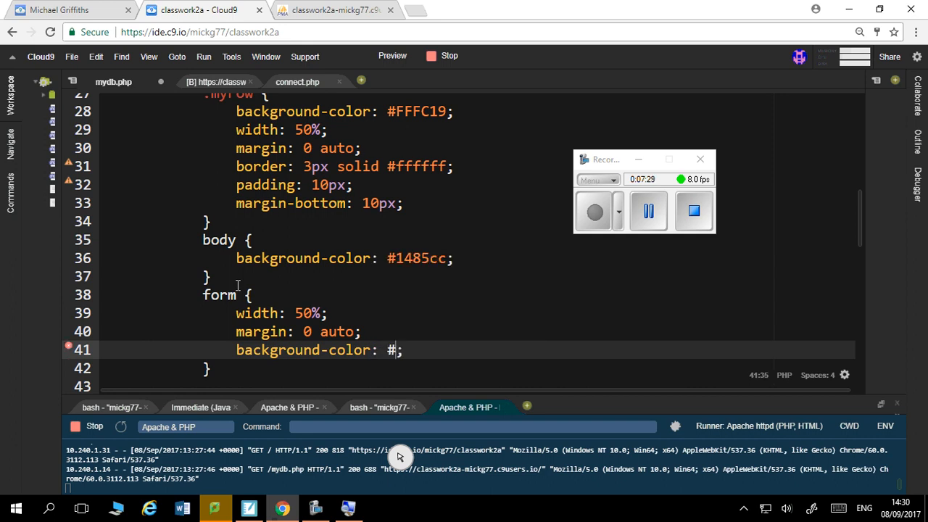
type("B")
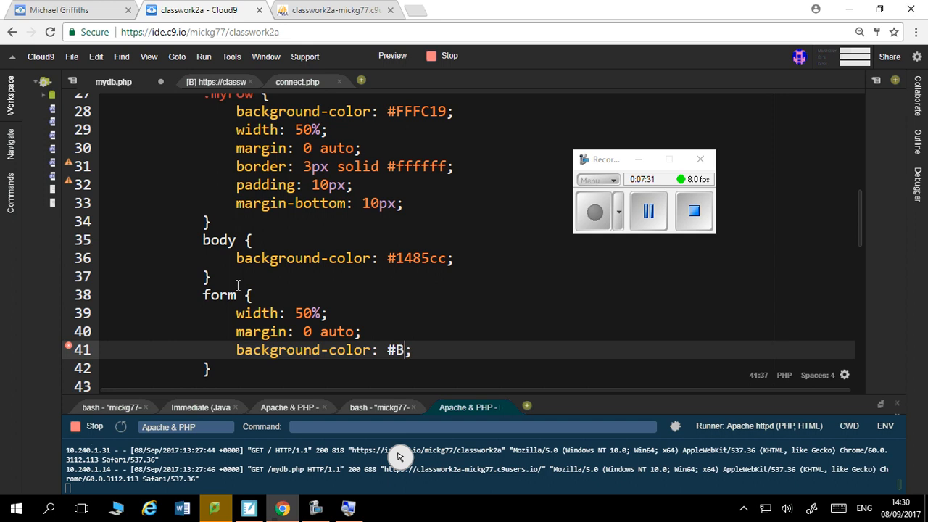
type("21212")
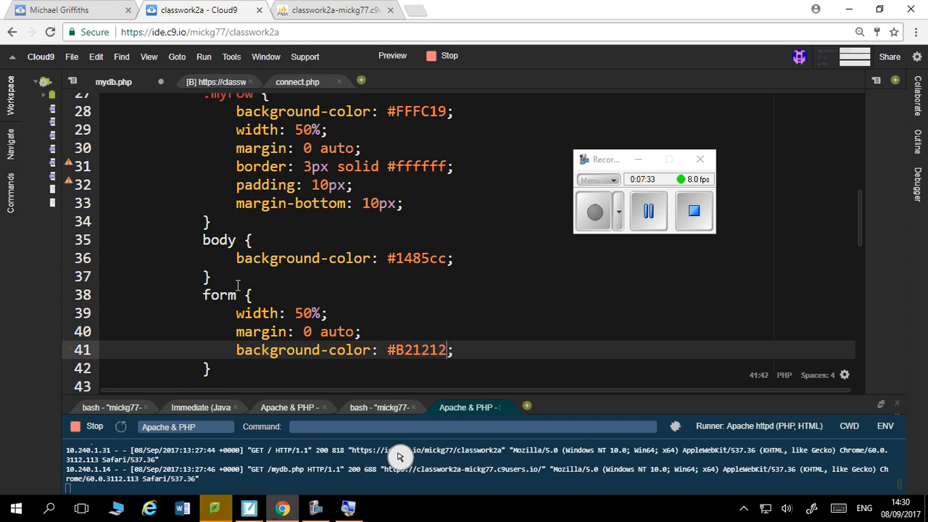
key("ctrl+s")
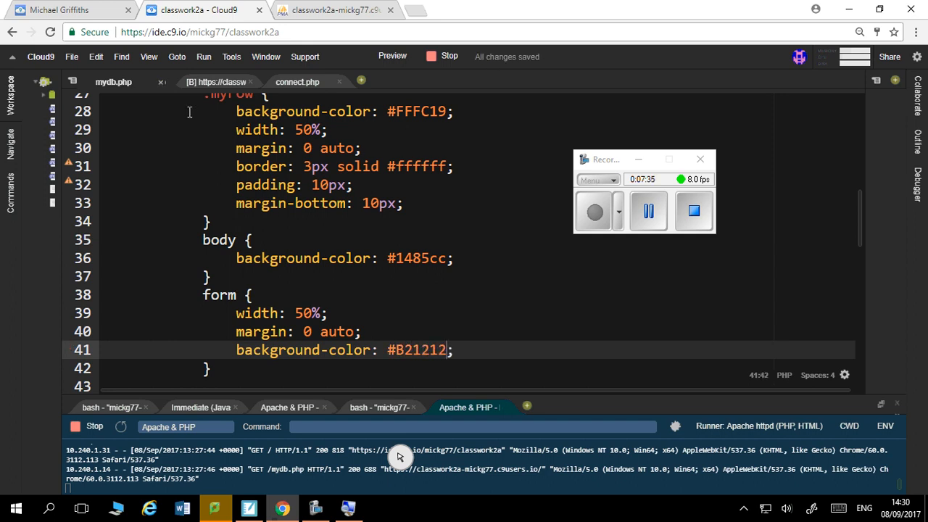
mouse_move(217, 82)
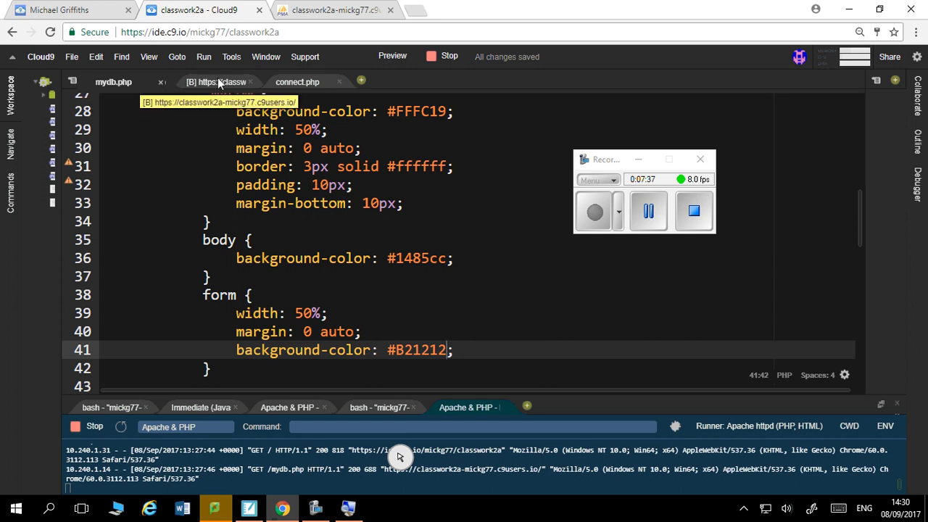
Step: Switch to the preview and scroll down to the centred red form box
left_click(217, 81)
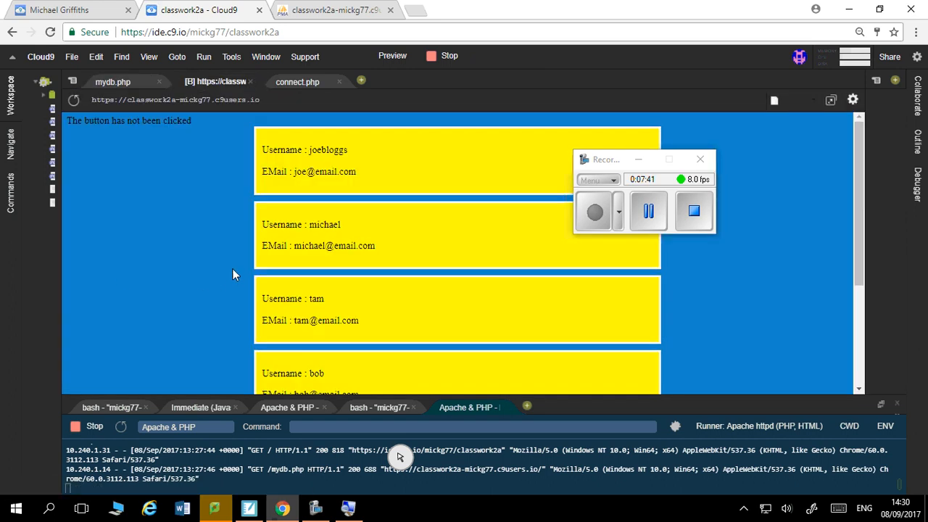
scroll("down", 3)
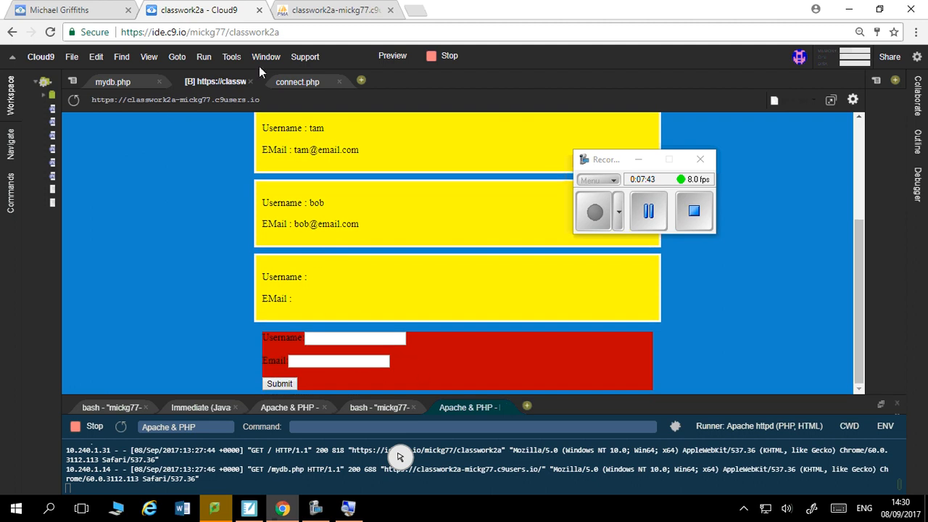
mouse_move(142, 92)
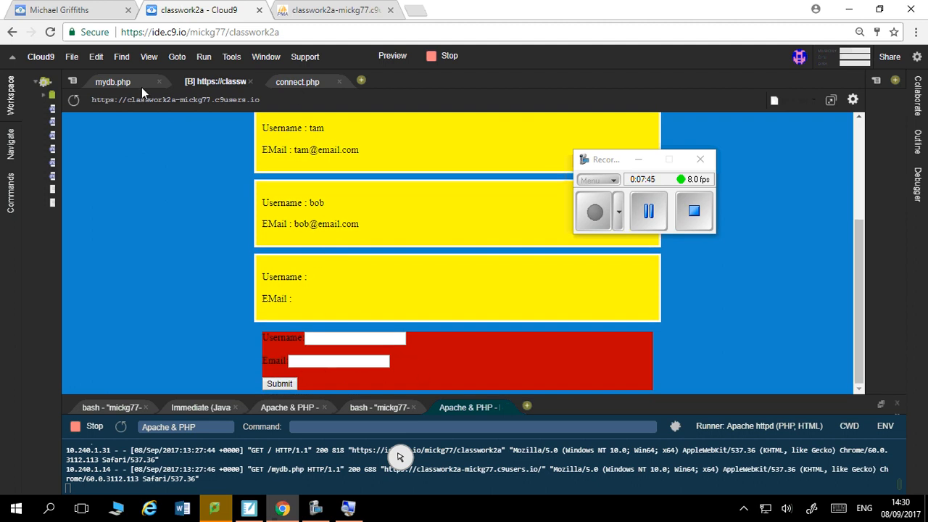
Step: Add border: 3px solid #ffffff to the form rule in mydb.php
left_click(113, 82)
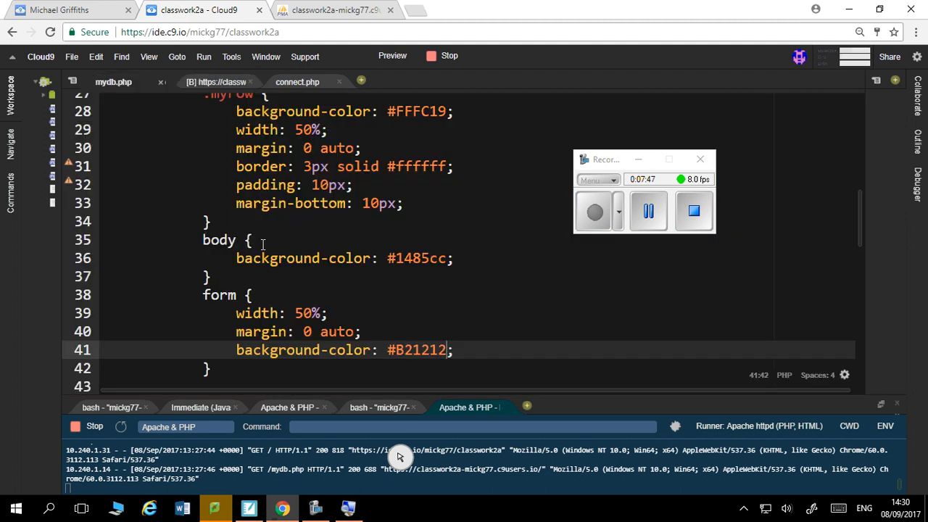
left_click(450, 166)
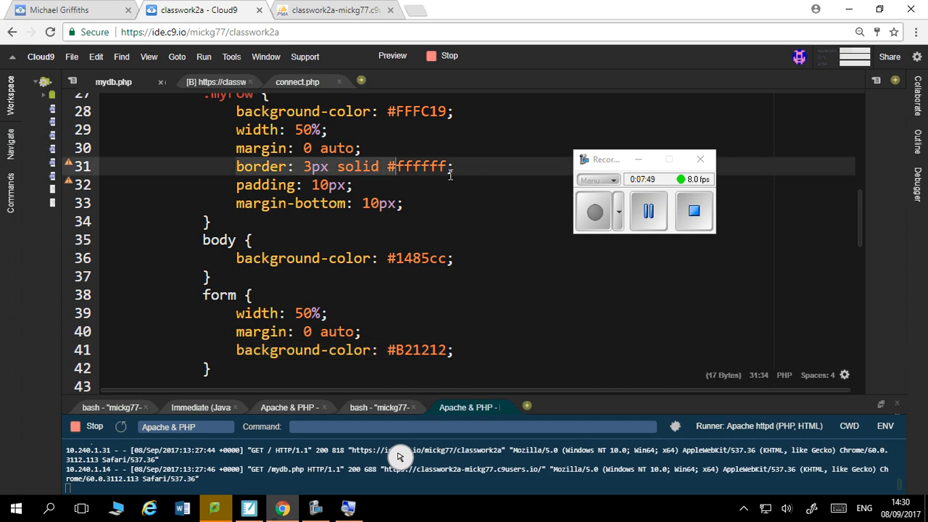
left_click(455, 349)
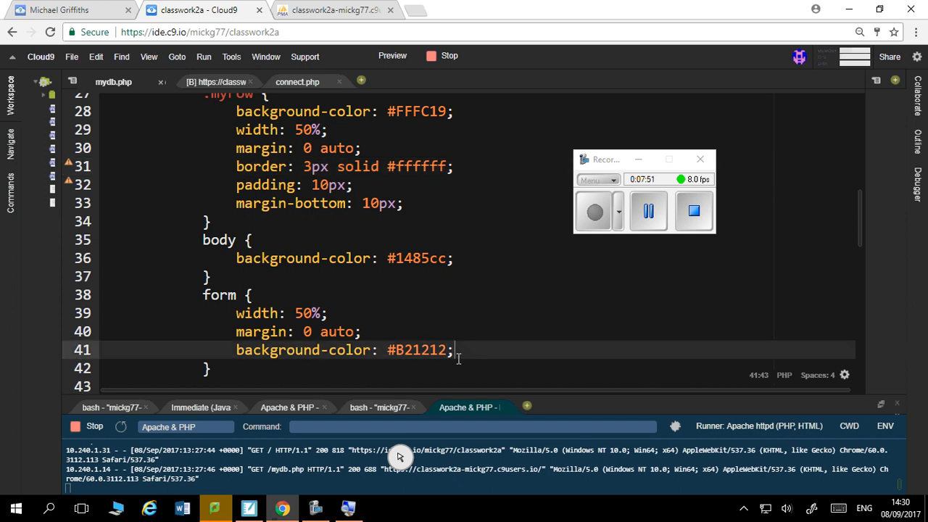
type("border: 3px solid #ffffff;")
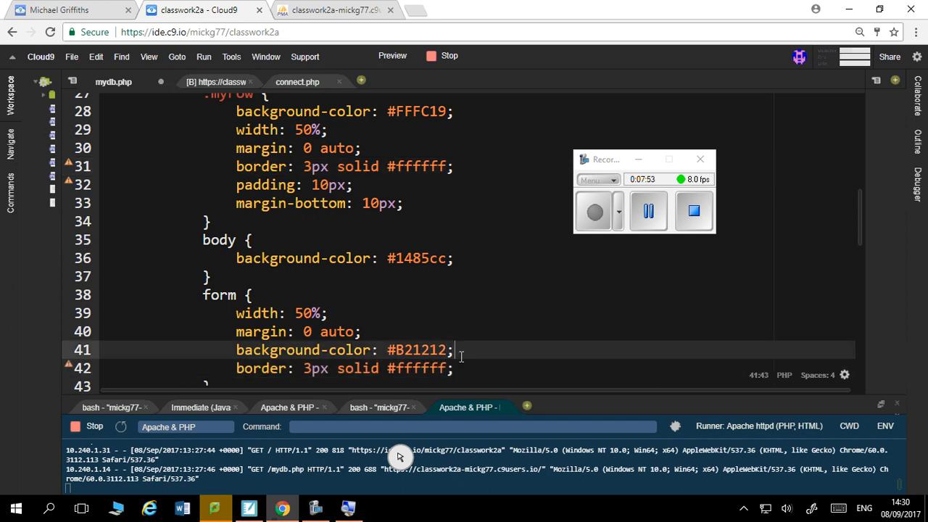
type("p")
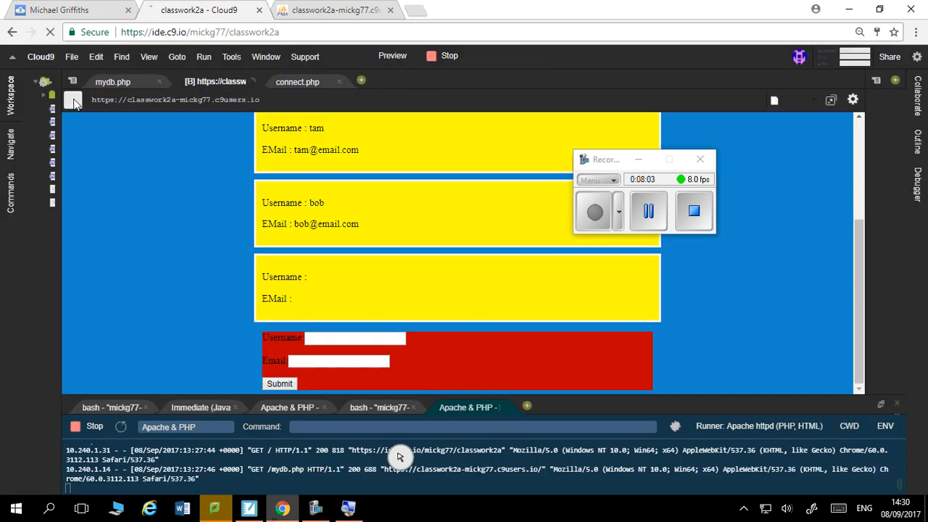
Step: Reload the preview and scroll to check the white-bordered red form
left_click(74, 100)
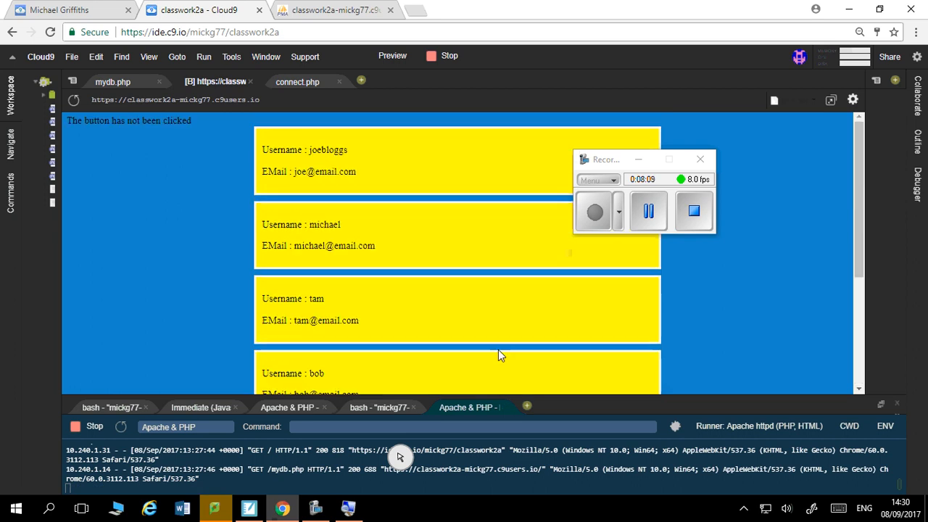
scroll("down", 3)
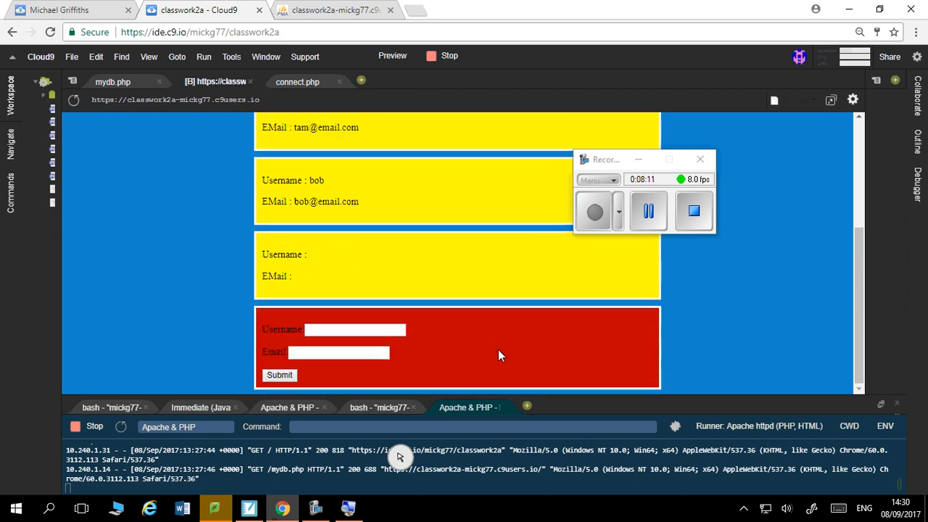
scroll("up", 3)
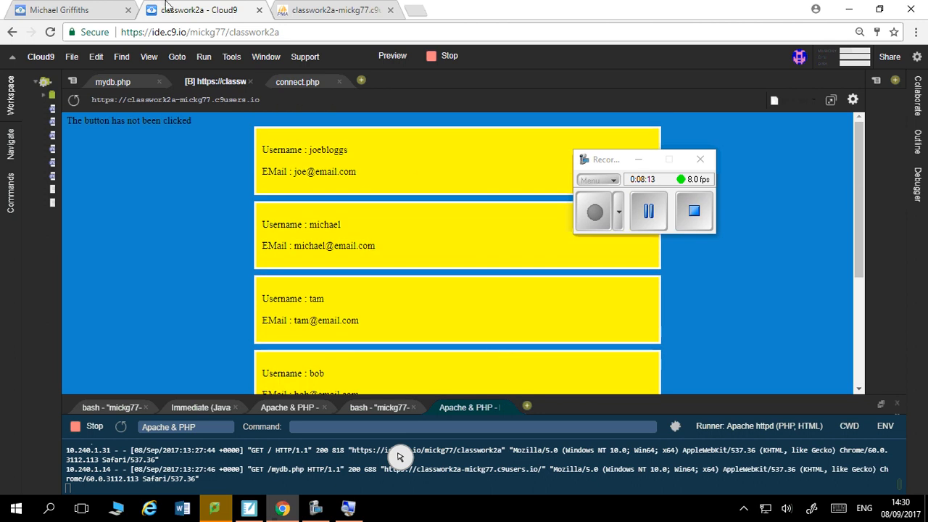
mouse_move(297, 82)
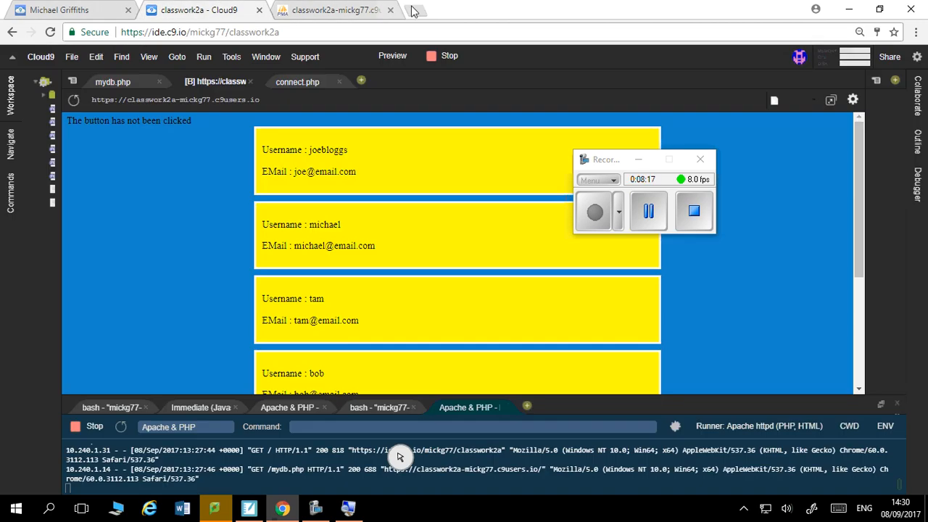
Step: Add Roboto Condensed on Google Fonts and select its embed link code
left_click(413, 10)
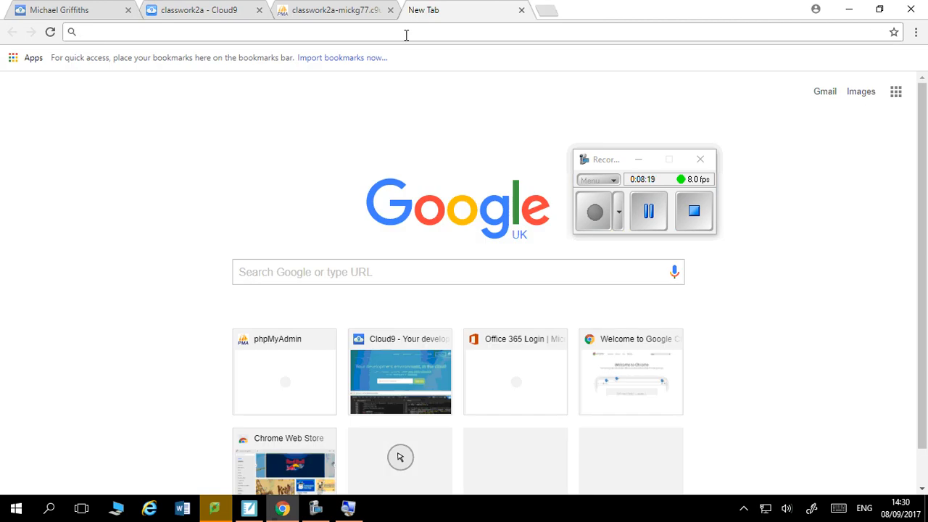
type("google")
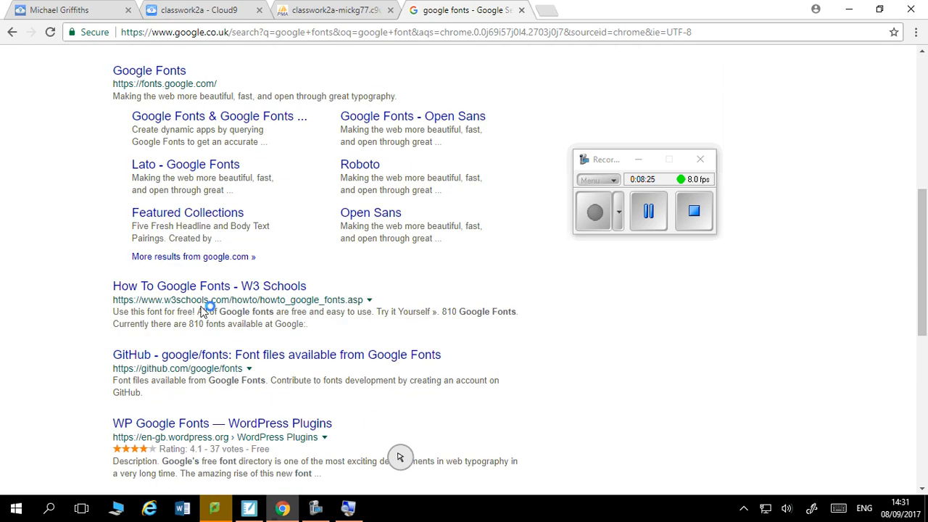
left_click(148, 71)
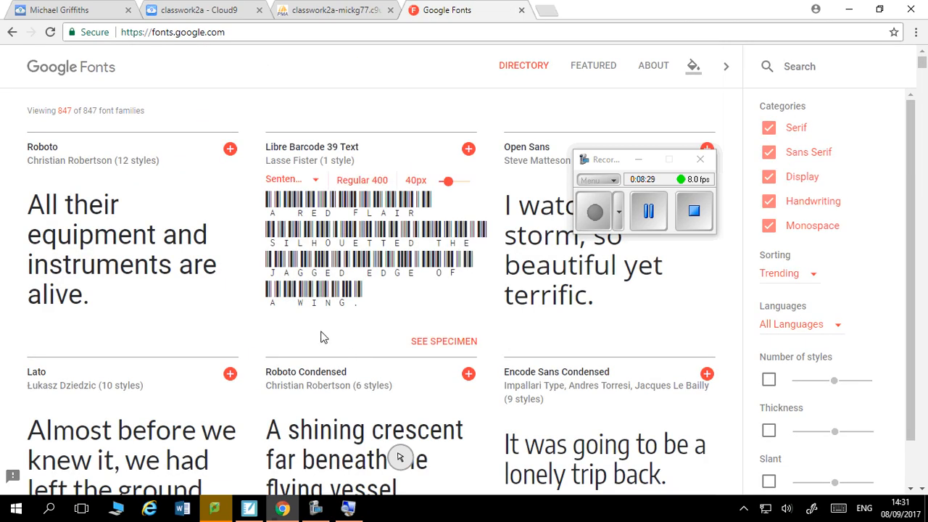
scroll("down", 3)
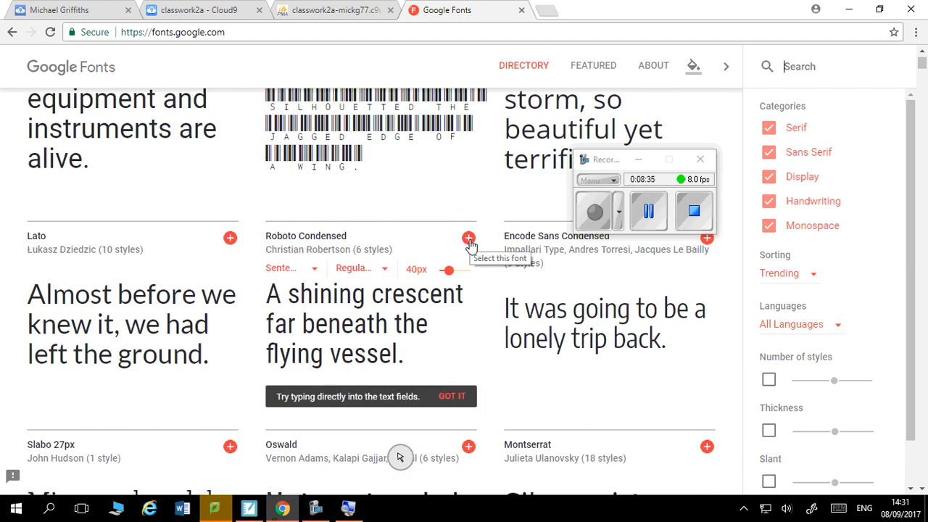
left_click(468, 238)
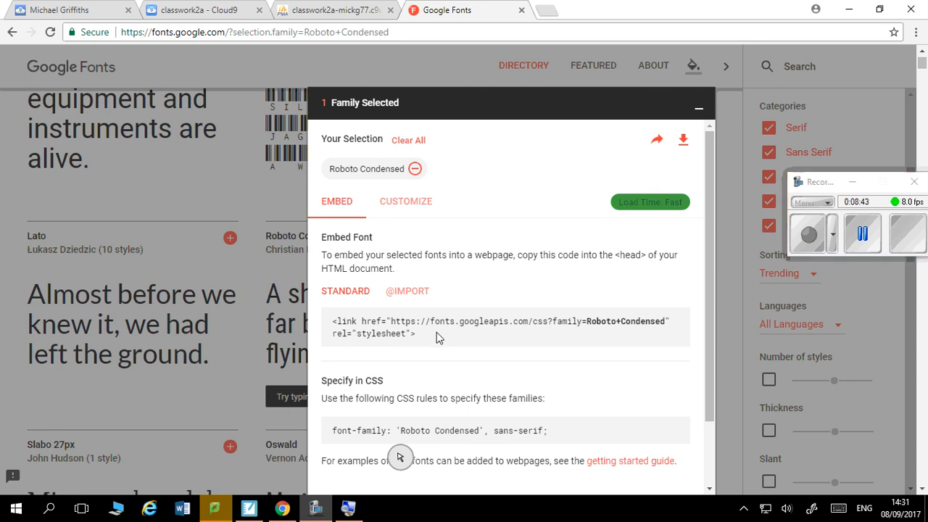
triple_click(500, 321)
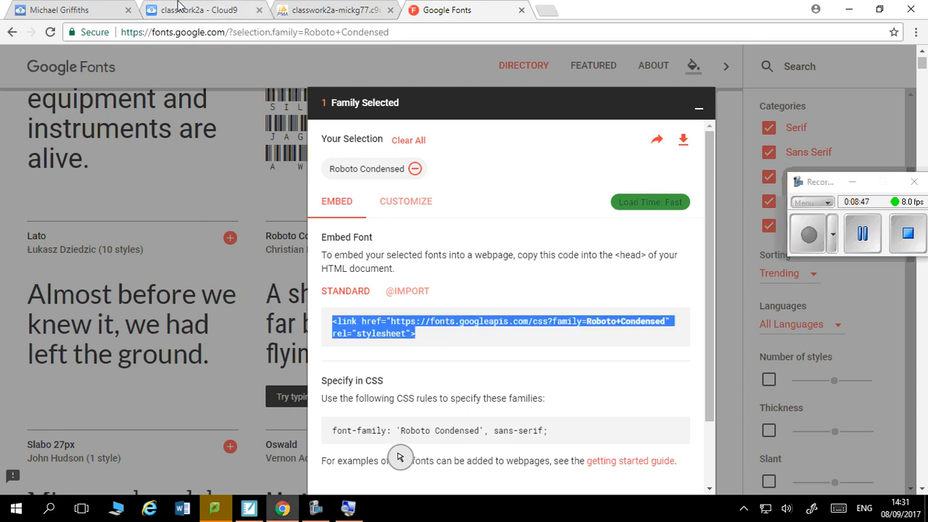
Step: Paste the Roboto Condensed stylesheet link into the head of mydb.php
left_click(199, 9)
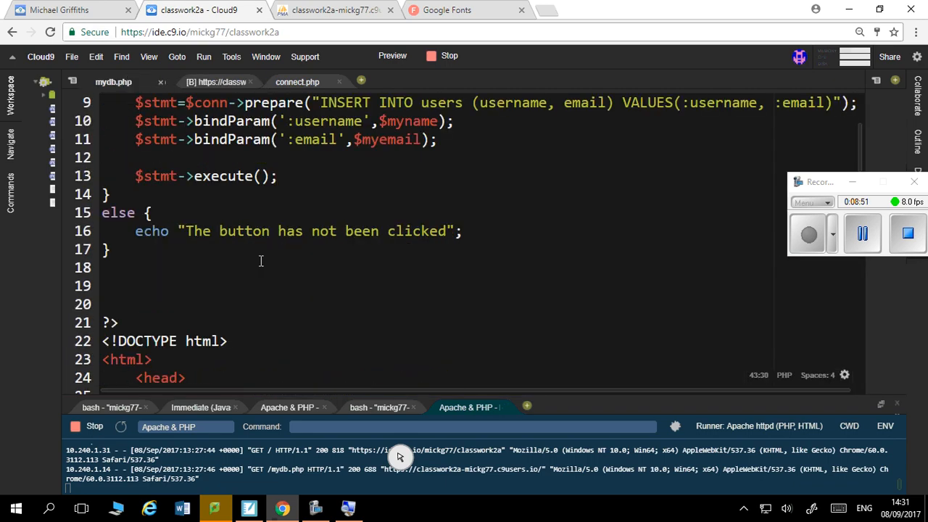
scroll("down", 3)
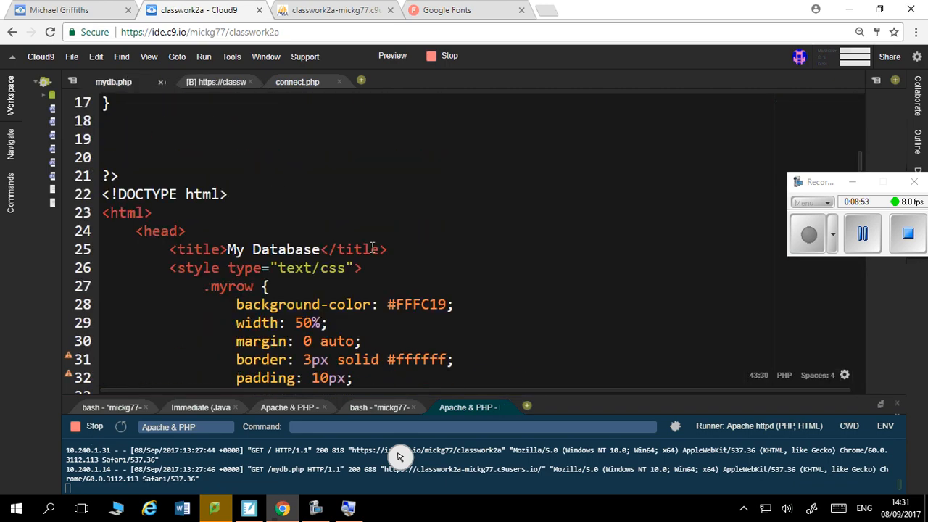
type("<link href=\"https://fonts.googleapis.com/css?family=Roboto+Condensed\" rel=\"stylesheet\">")
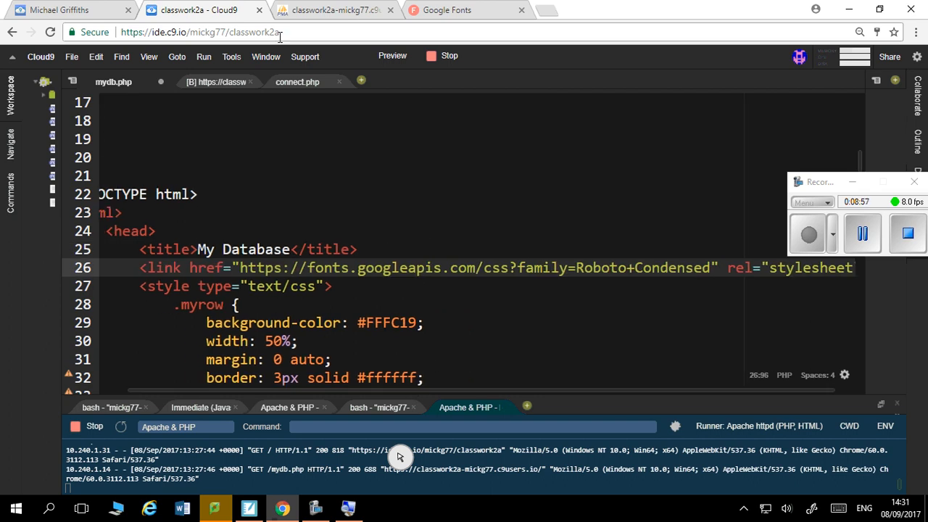
Step: Add font-family: 'Roboto Condensed', sans-serif to the body rule and view the preview
left_click(468, 9)
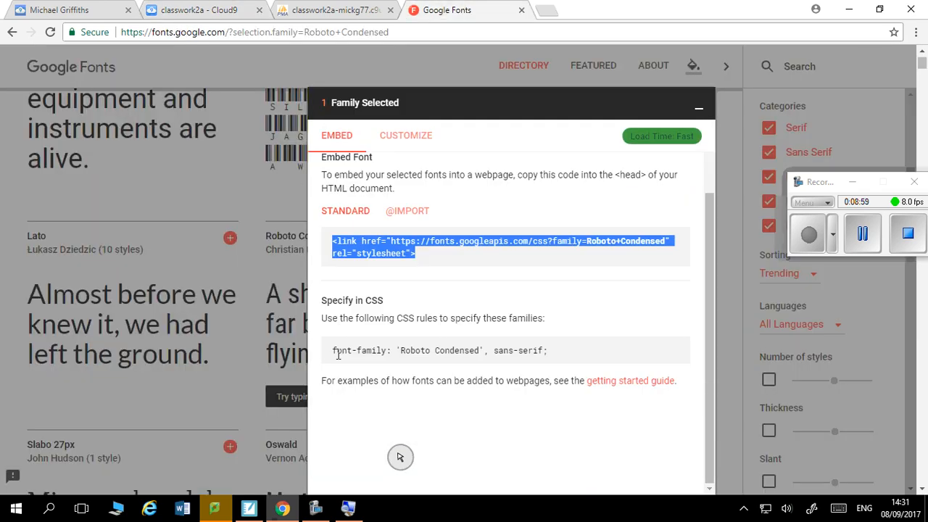
triple_click(438, 350)
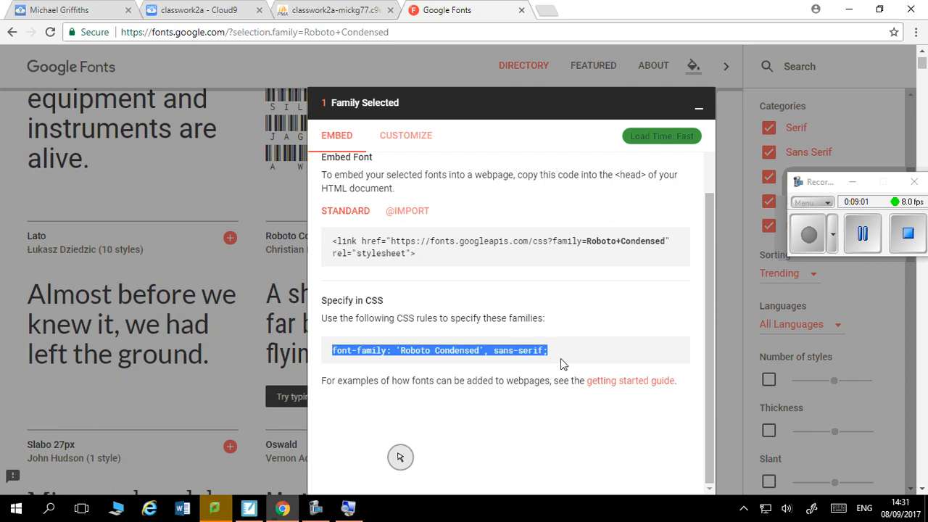
left_click(330, 10)
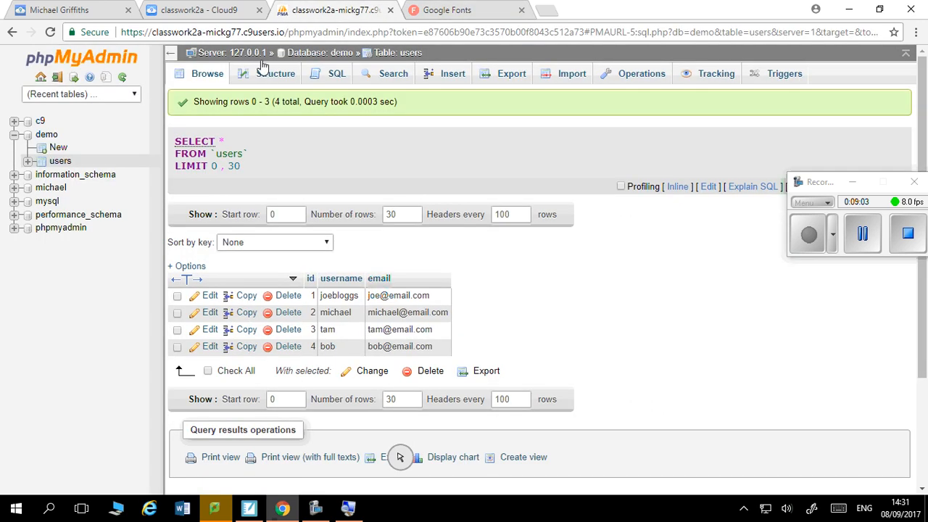
left_click(203, 9)
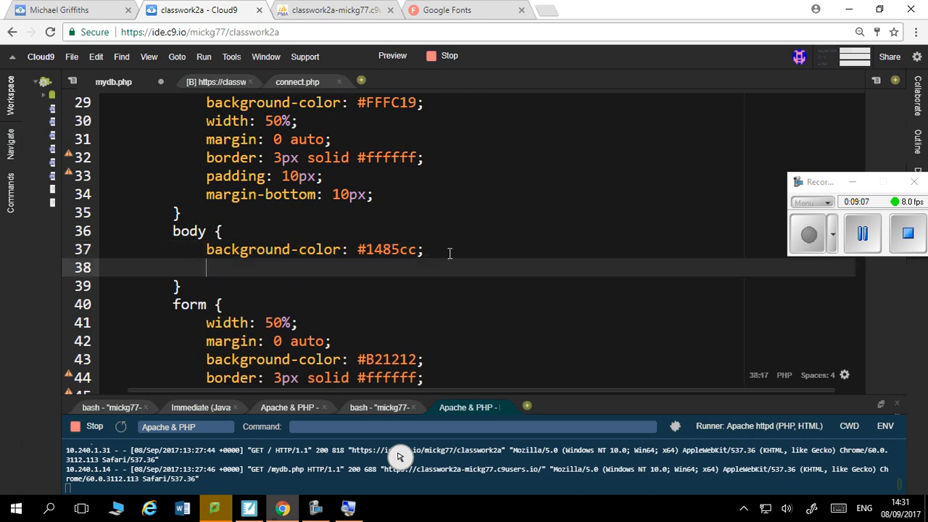
type("font-family: 'Roboto Condensed', sans-serif;")
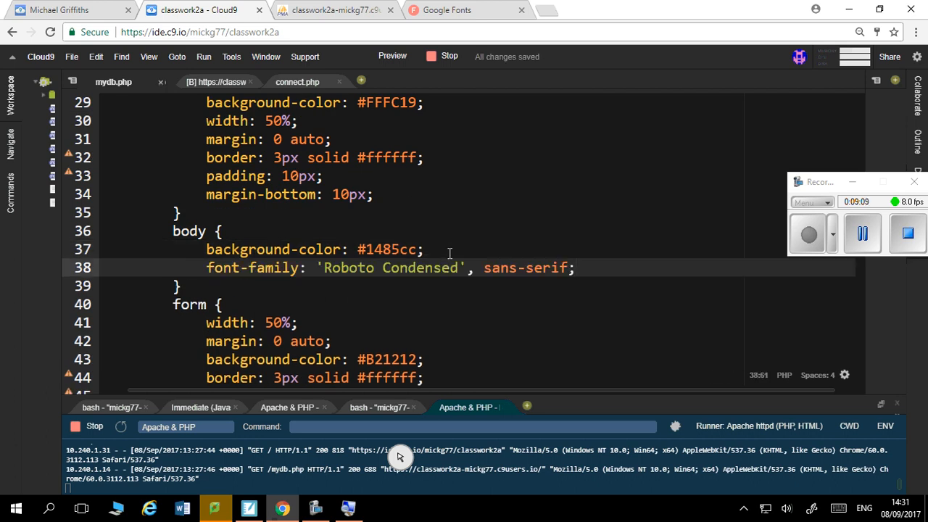
mouse_move(216, 81)
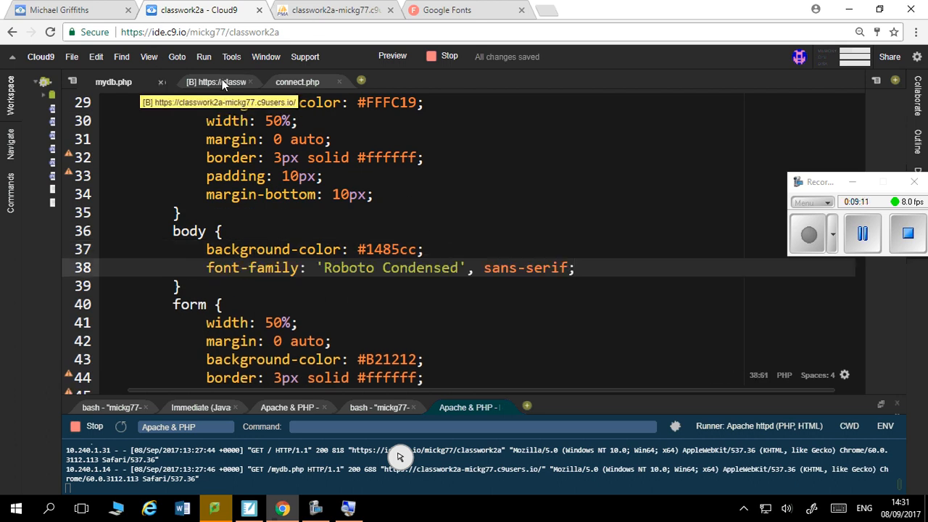
left_click(215, 82)
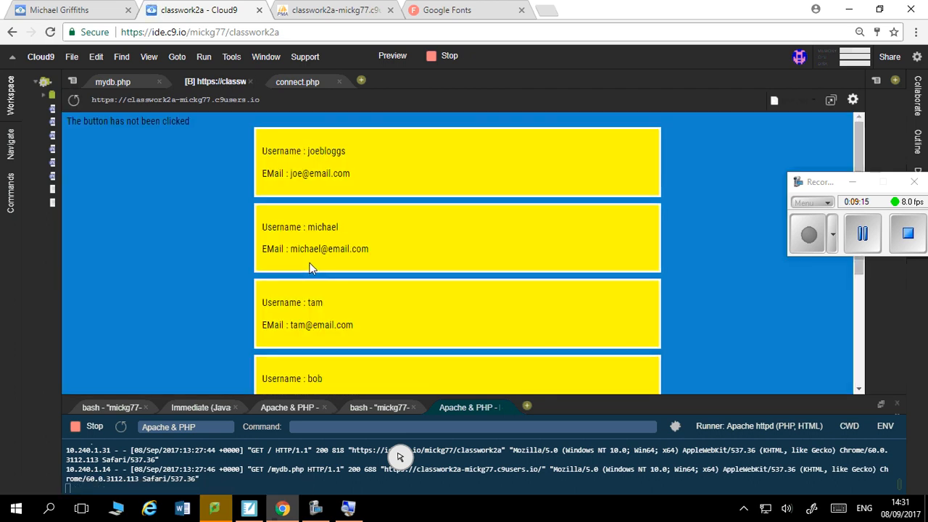
scroll("down", 3)
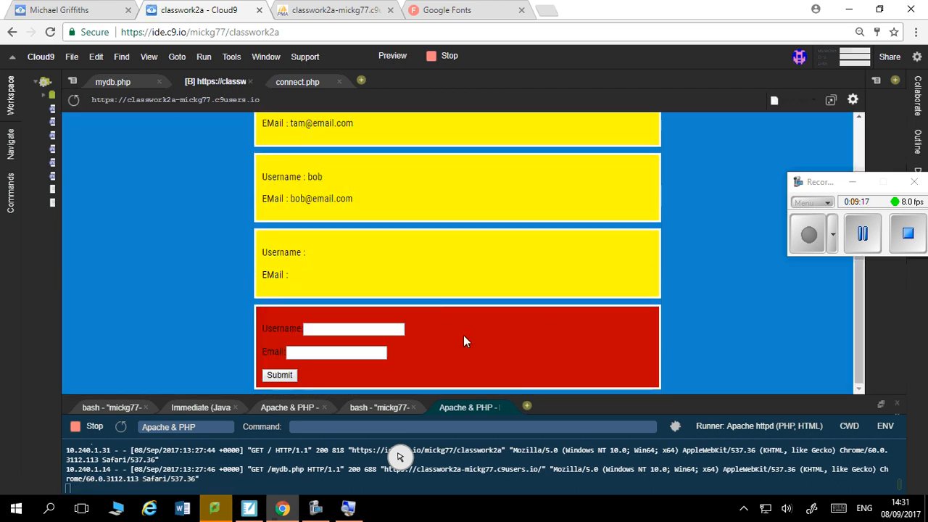
scroll("up", 3)
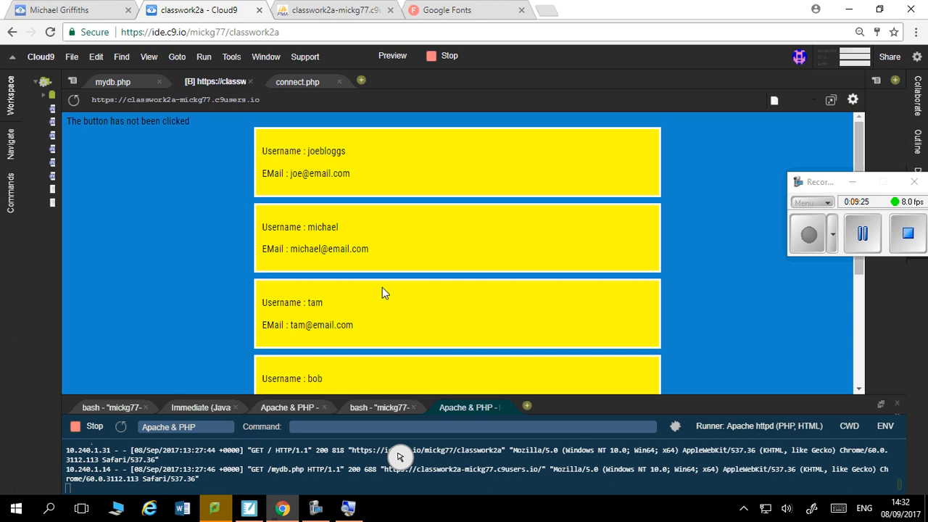
mouse_move(742, 256)
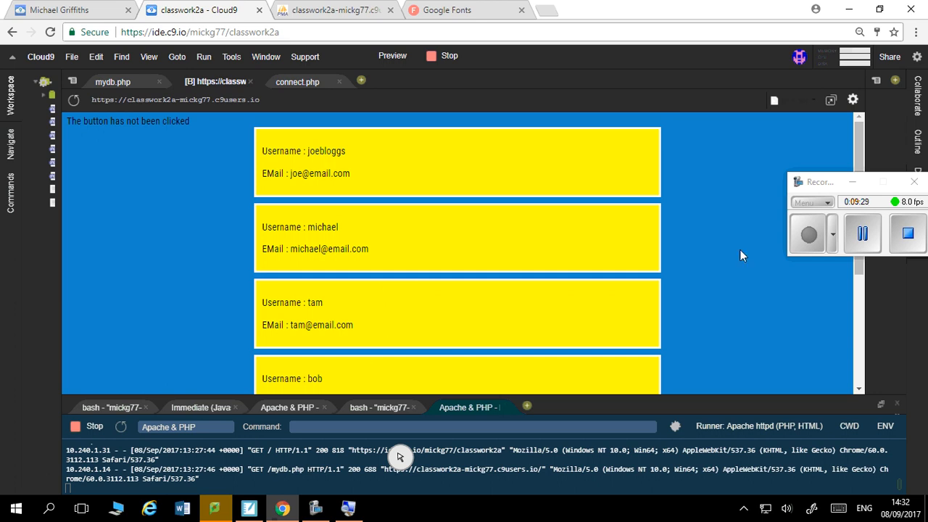